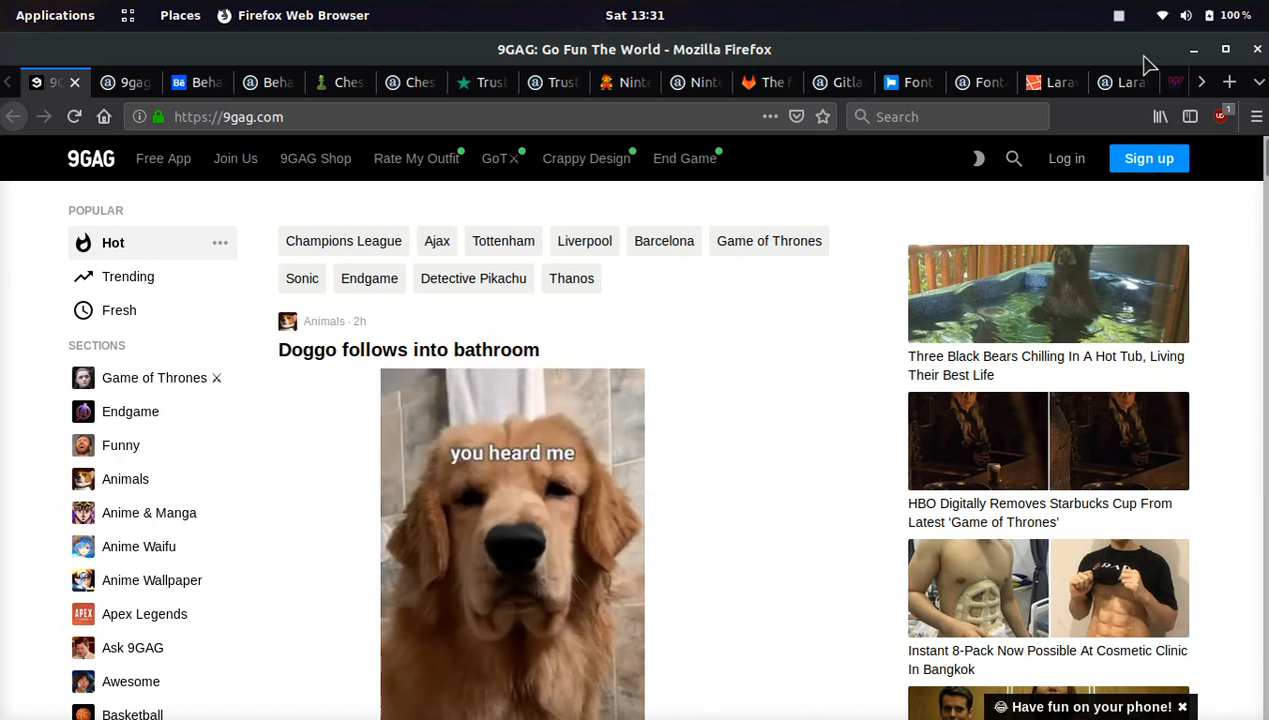
# Scroll through the 9gag Alexa page, then look over the HostPromo hosting comparison page.
pyautogui.click(117, 82)
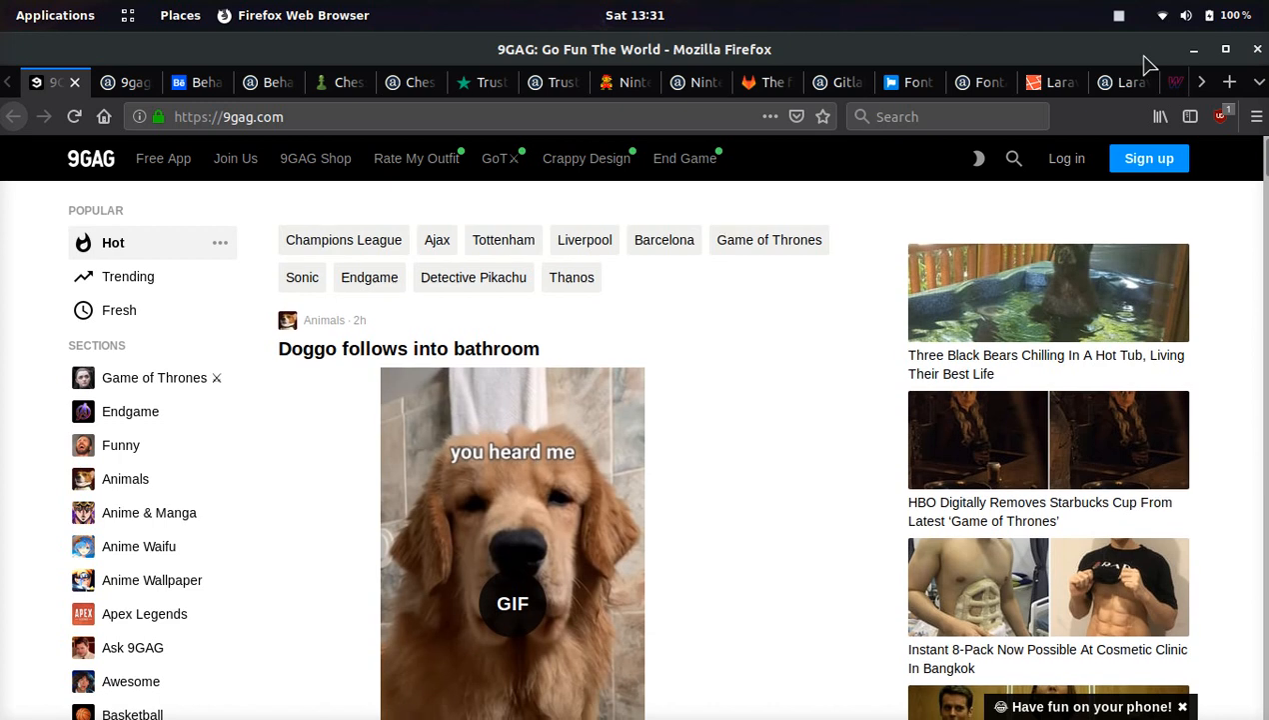
pyautogui.scroll(-3)
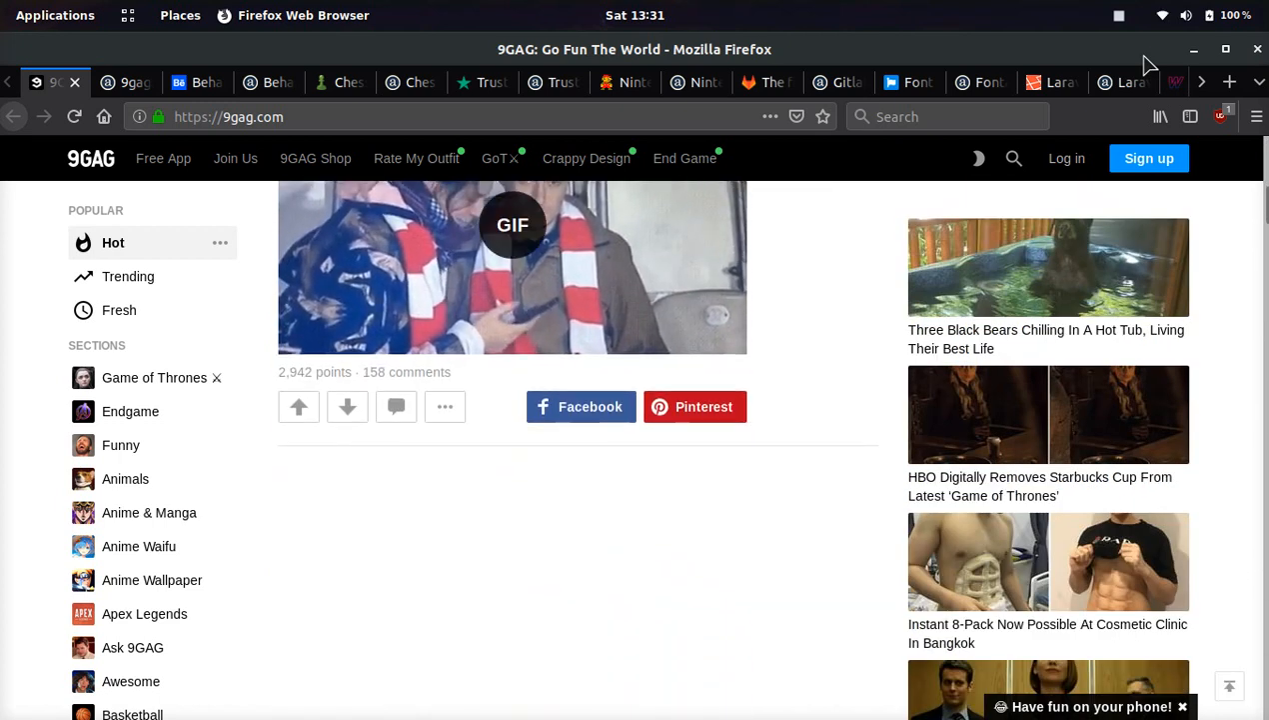
pyautogui.scroll(-3)
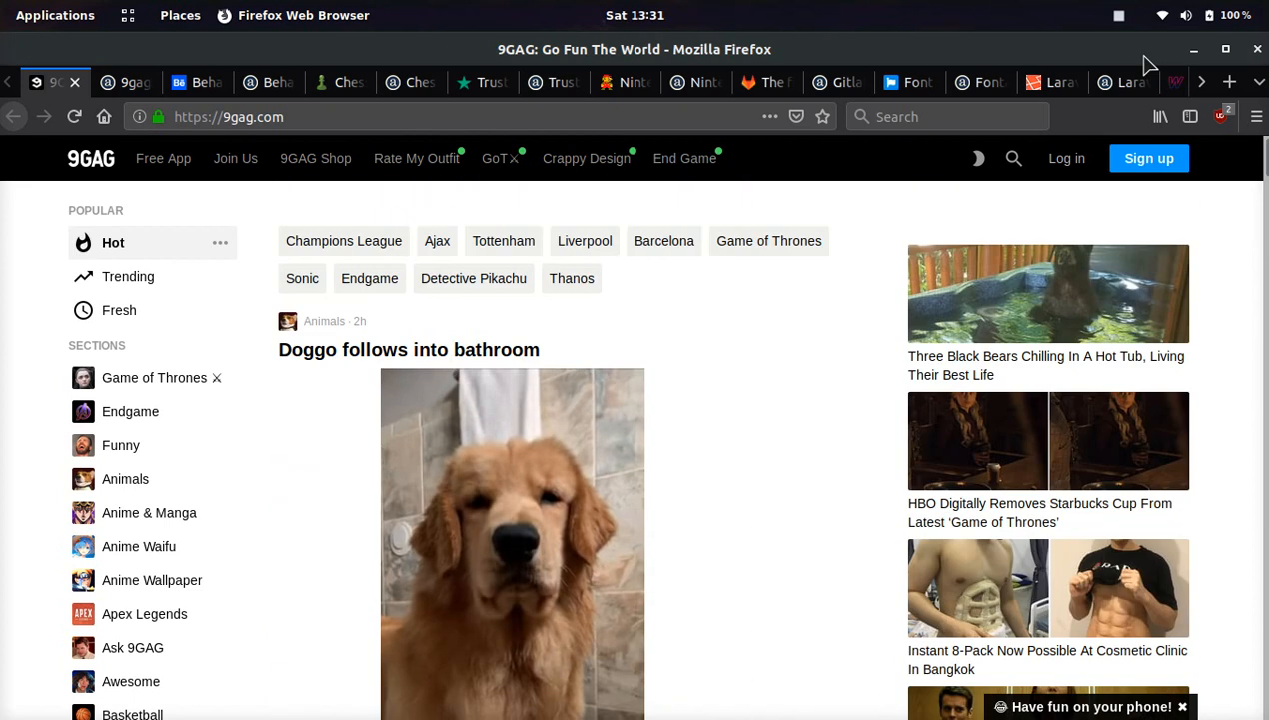
pyautogui.click(1141, 82)
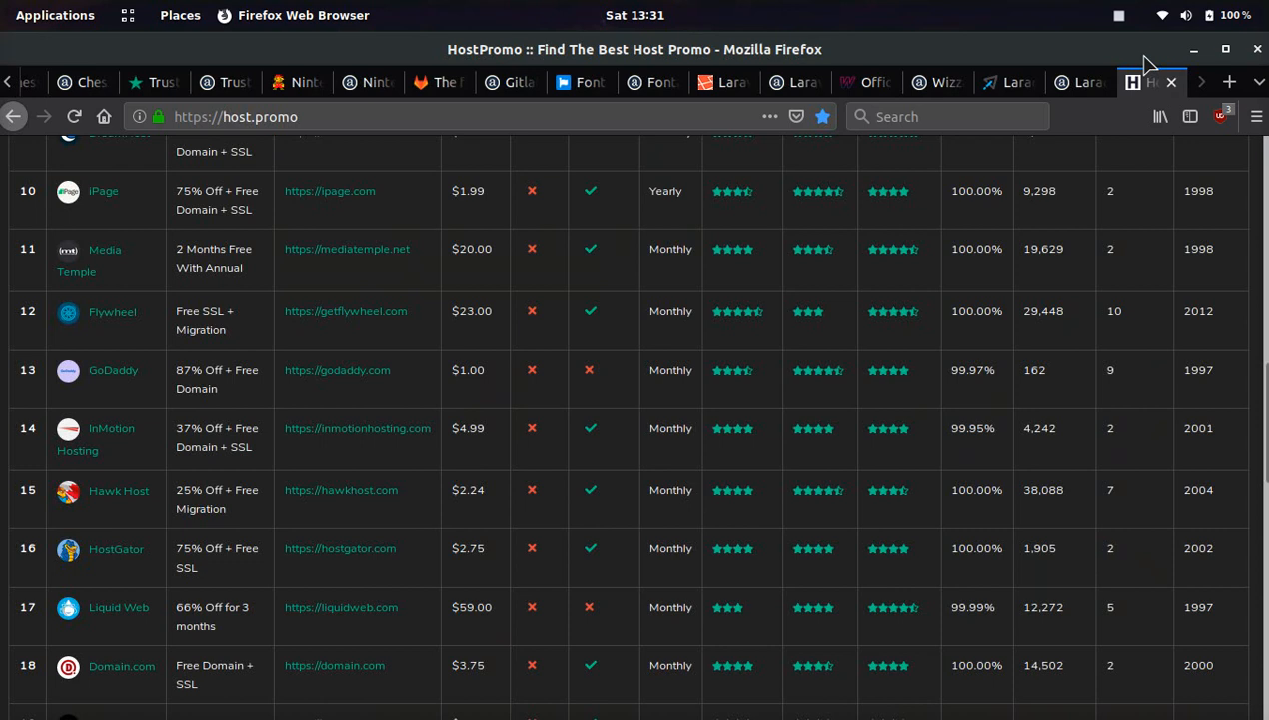
pyautogui.scroll(3)
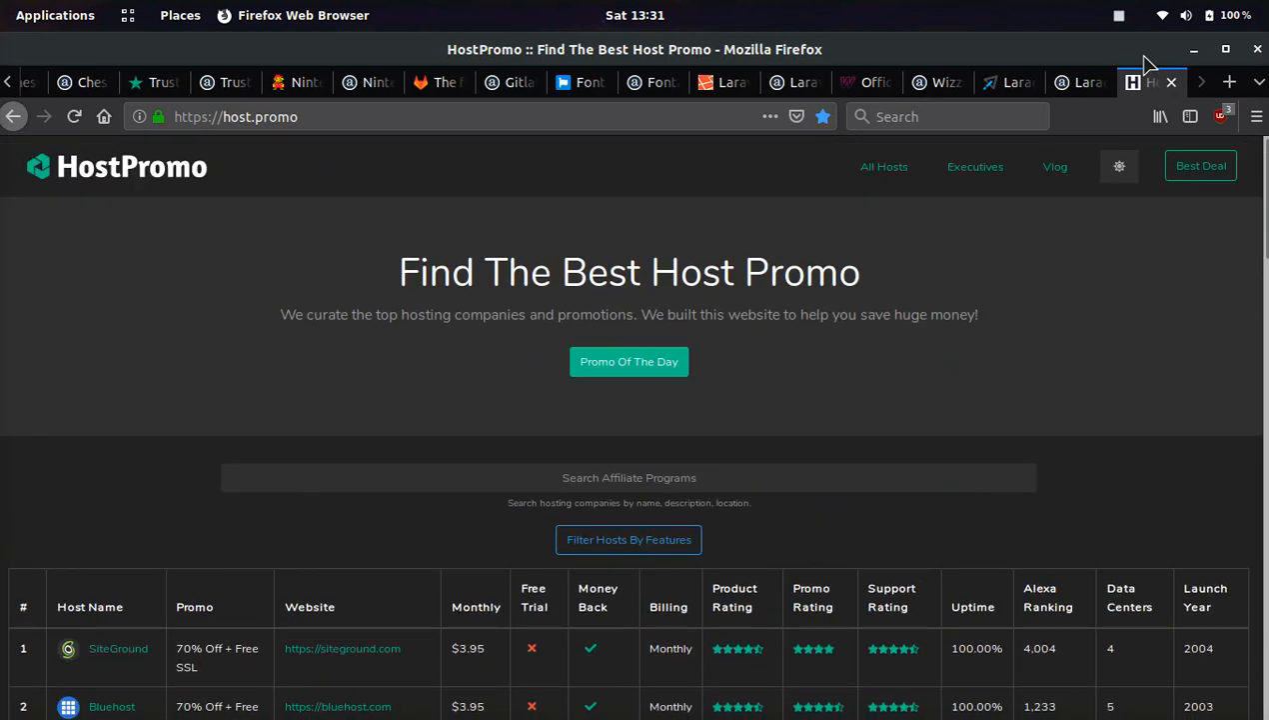
pyautogui.scroll(-3)
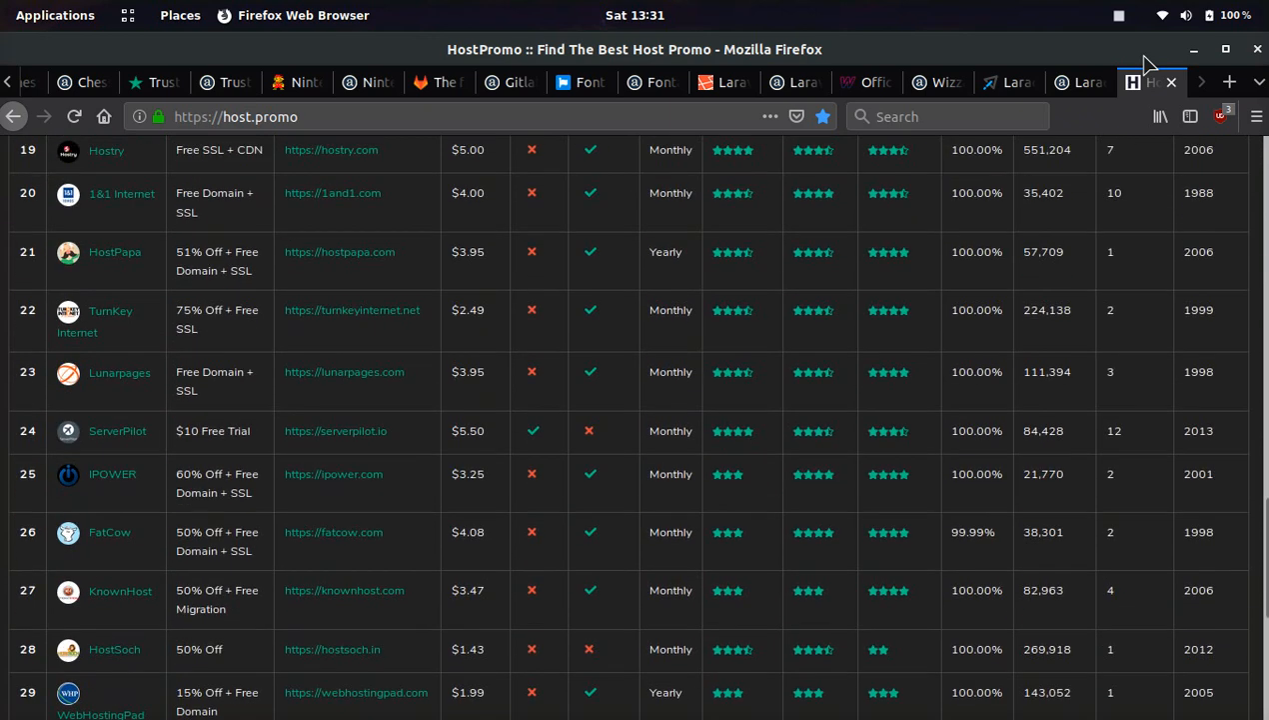
# Return to the 9GAG homepage and view 9gag.com's Alexa traffic statistics.
pyautogui.click(55, 82)
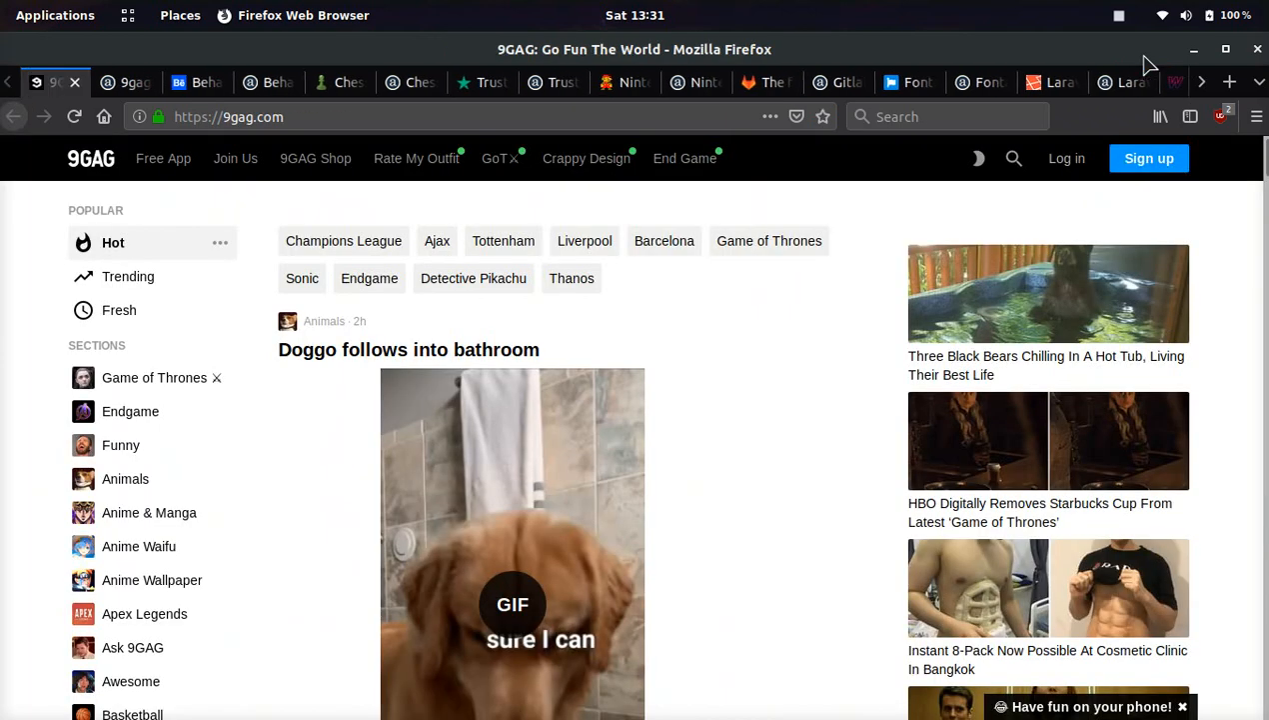
pyautogui.scroll(-3)
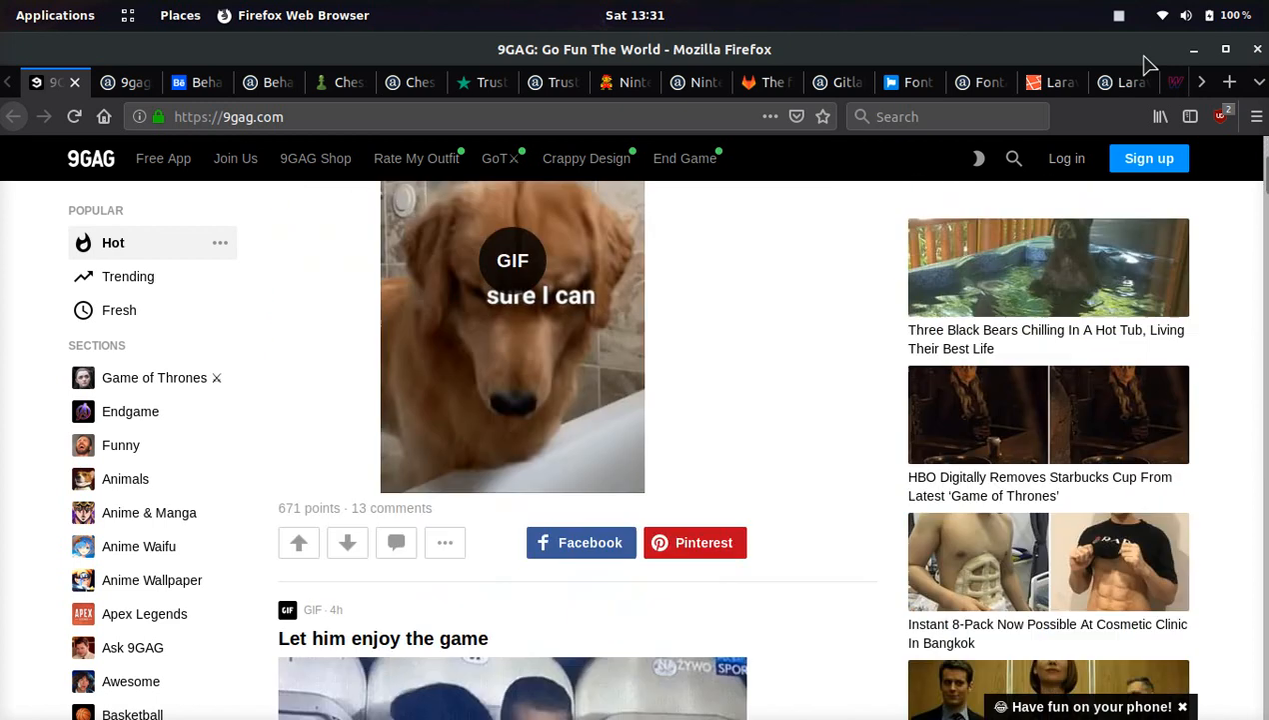
pyautogui.click(125, 82)
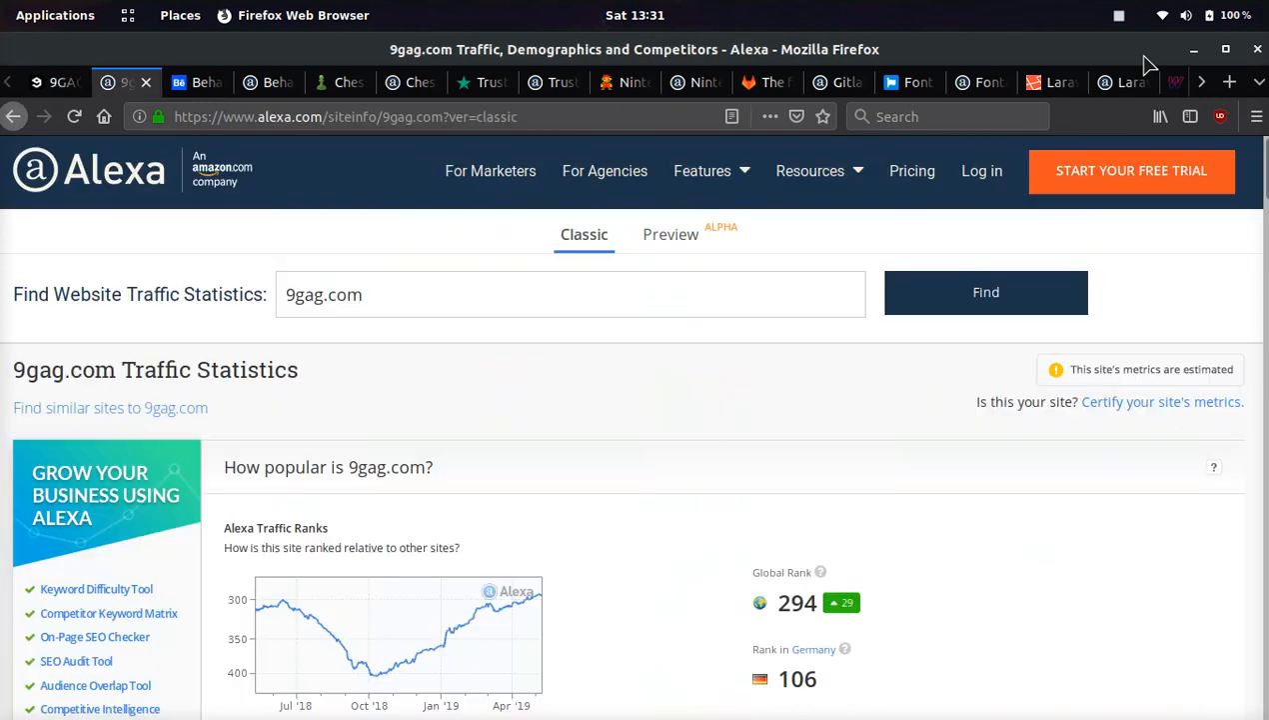
pyautogui.scroll(-3)
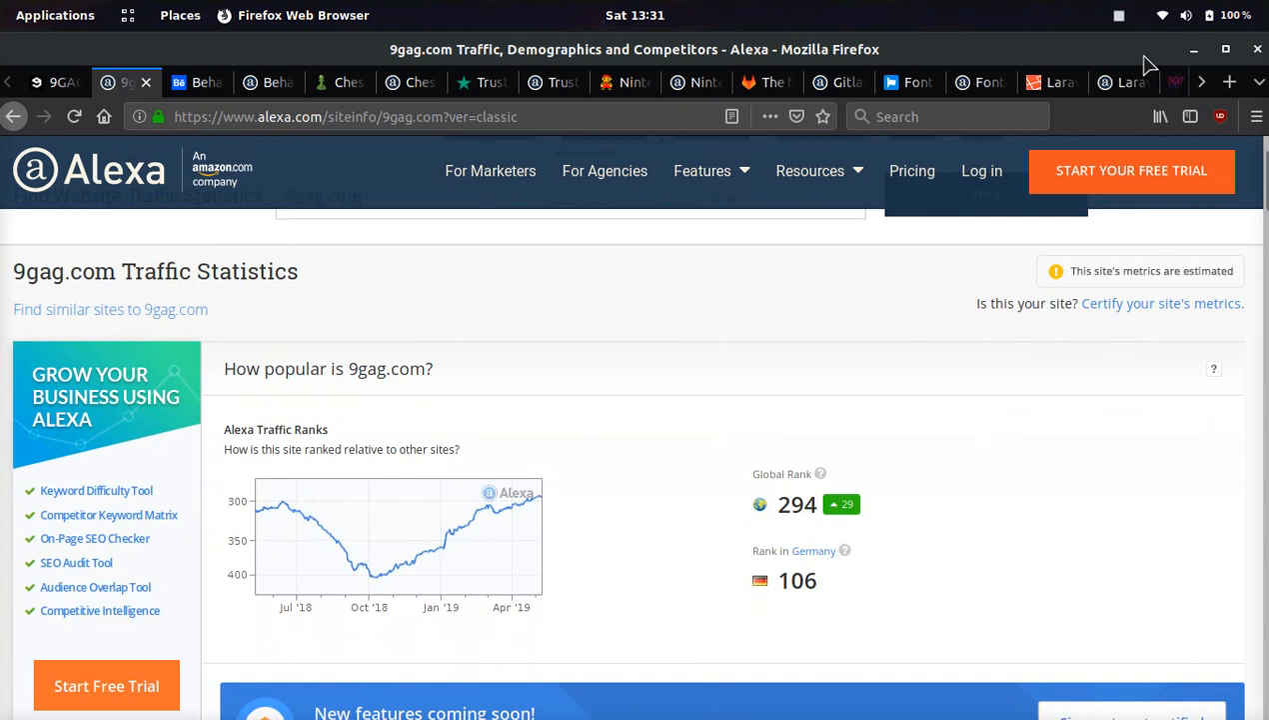
# Browse the Behance homepage, view behance.net's Alexa statistics, then switch to Chess.com.
pyautogui.click(190, 82)
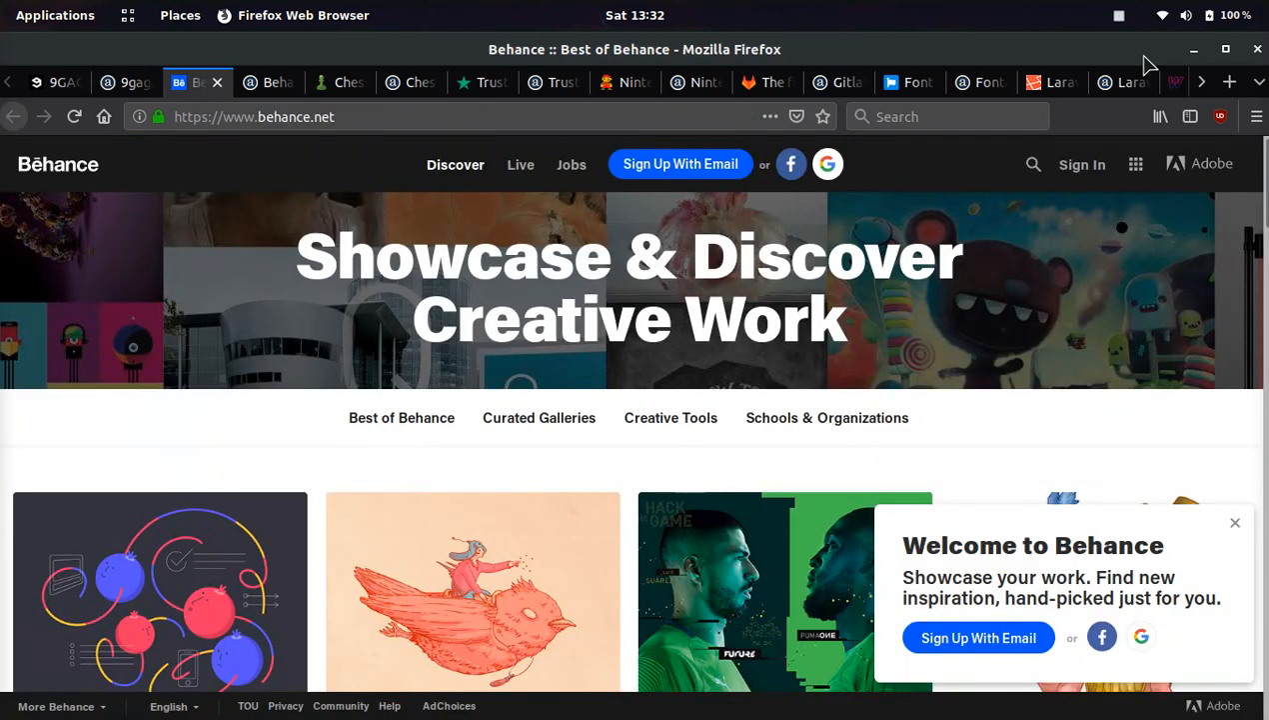
pyautogui.scroll(-3)
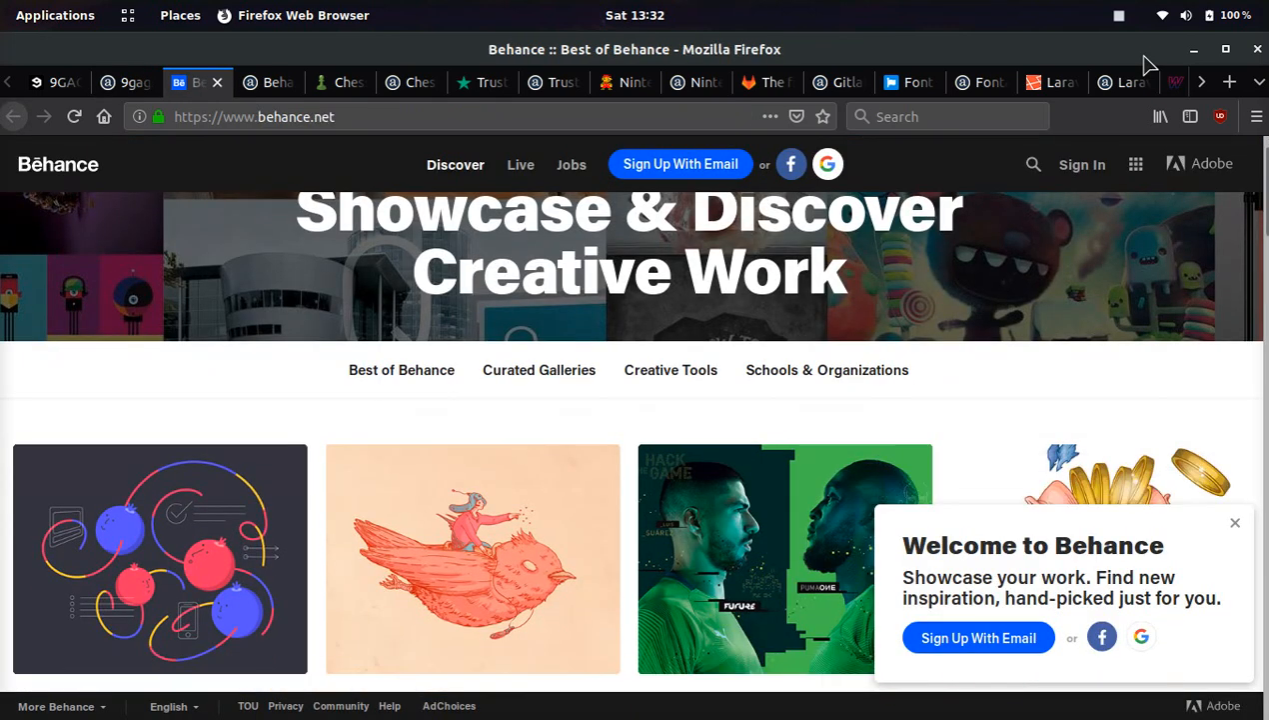
pyautogui.scroll(-3)
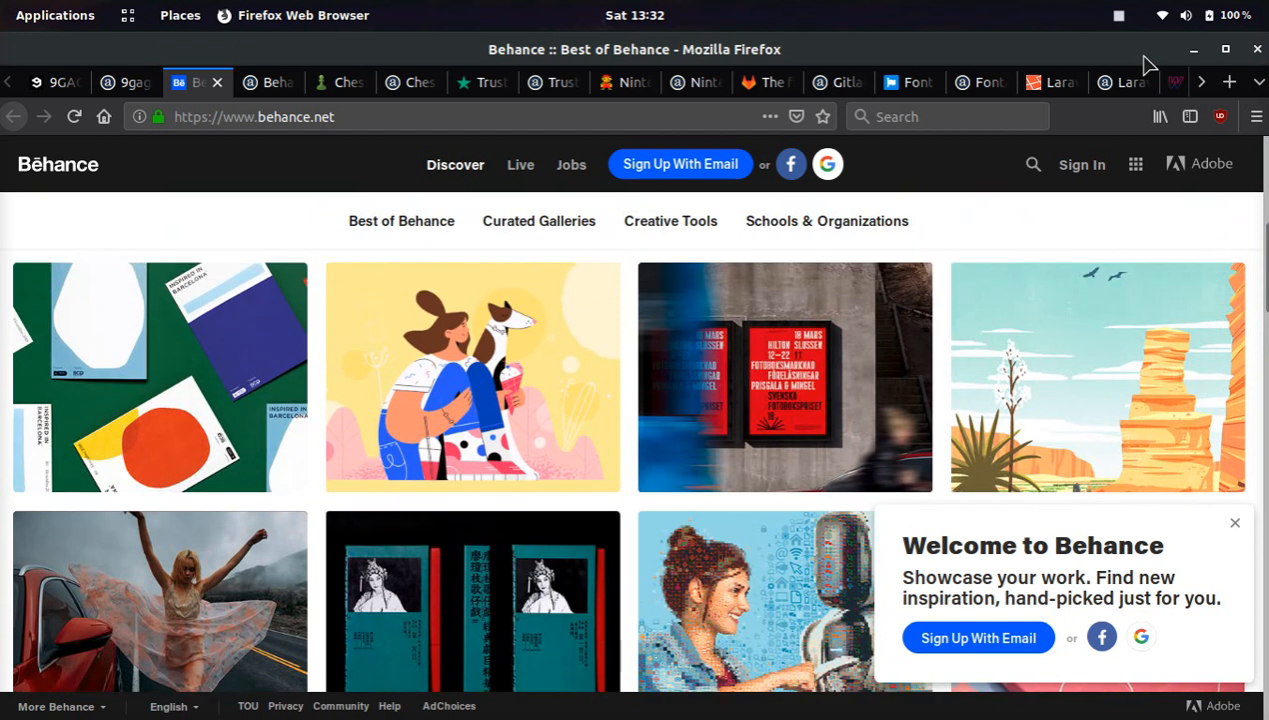
pyautogui.click(270, 82)
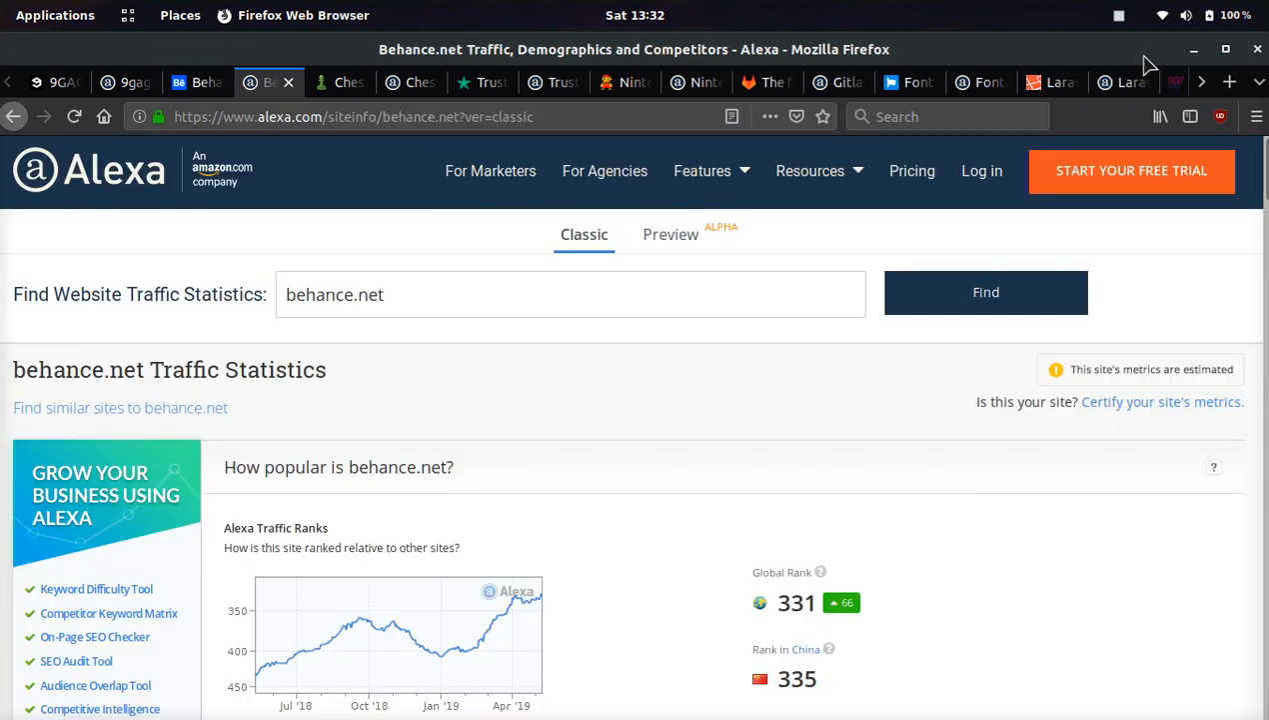
pyautogui.click(339, 82)
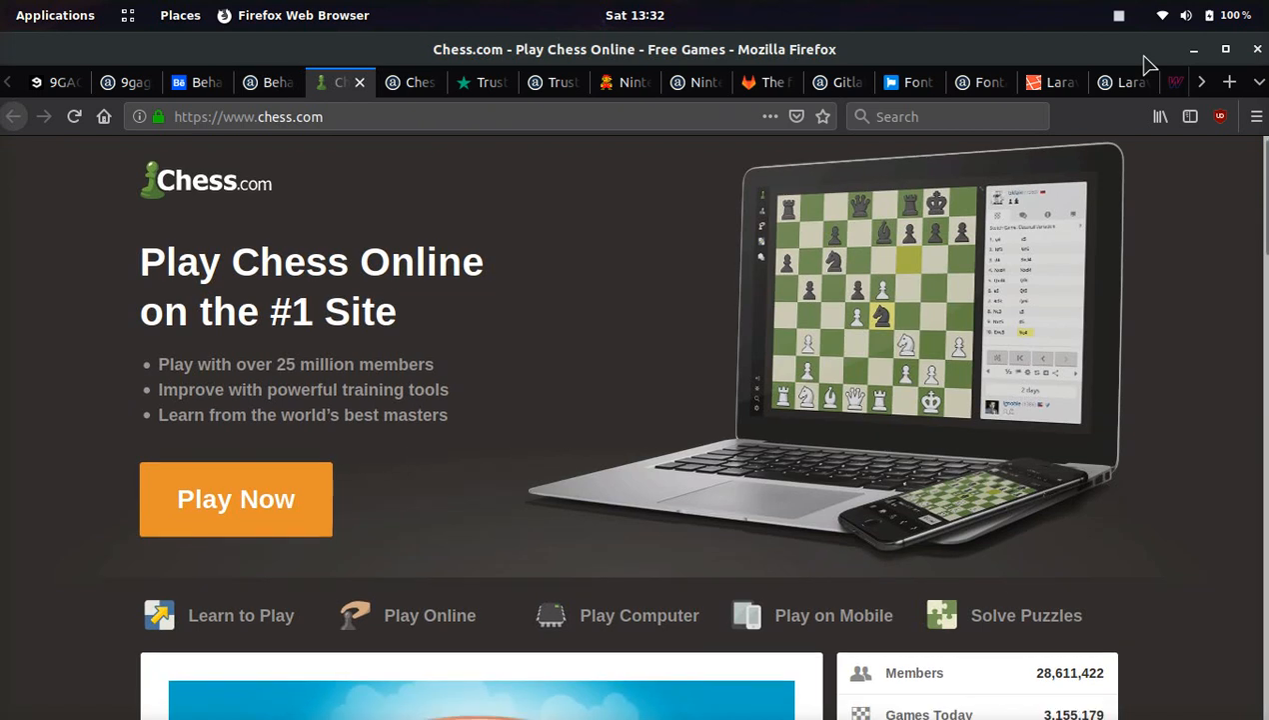
# Scroll the Chess.com homepage and view chess.com's Alexa traffic statistics.
pyautogui.scroll(-3)
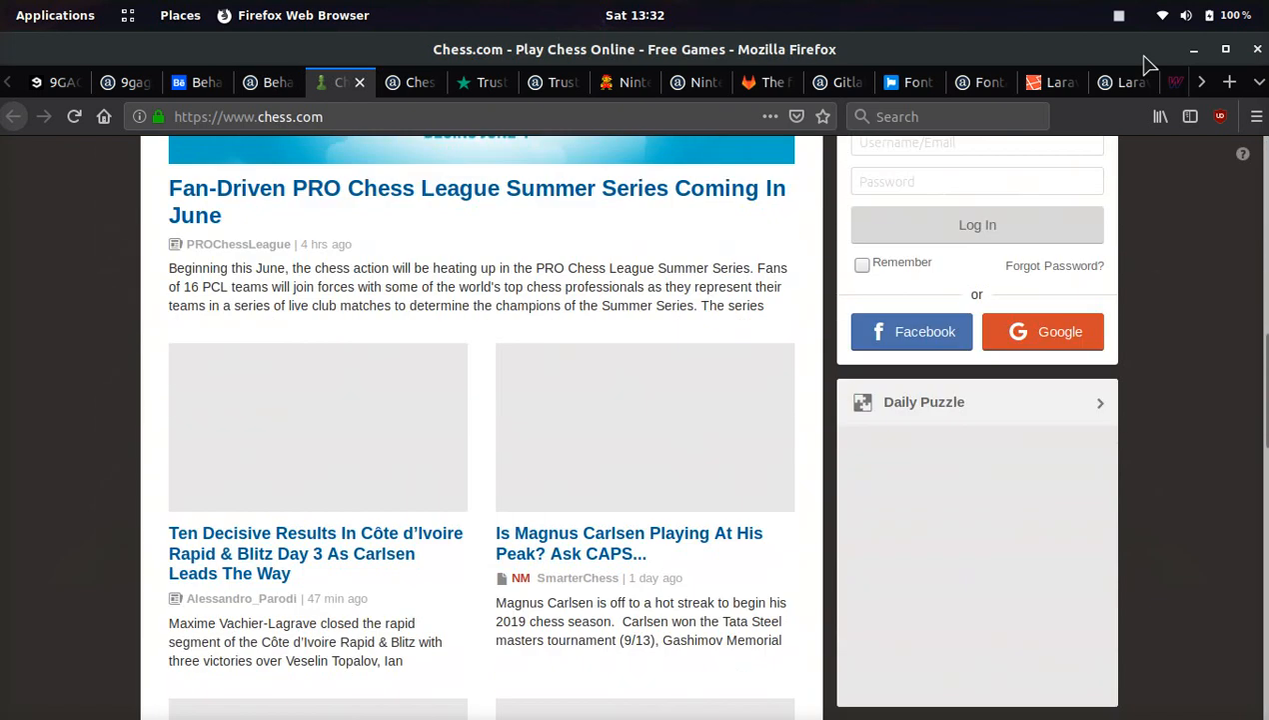
pyautogui.scroll(3)
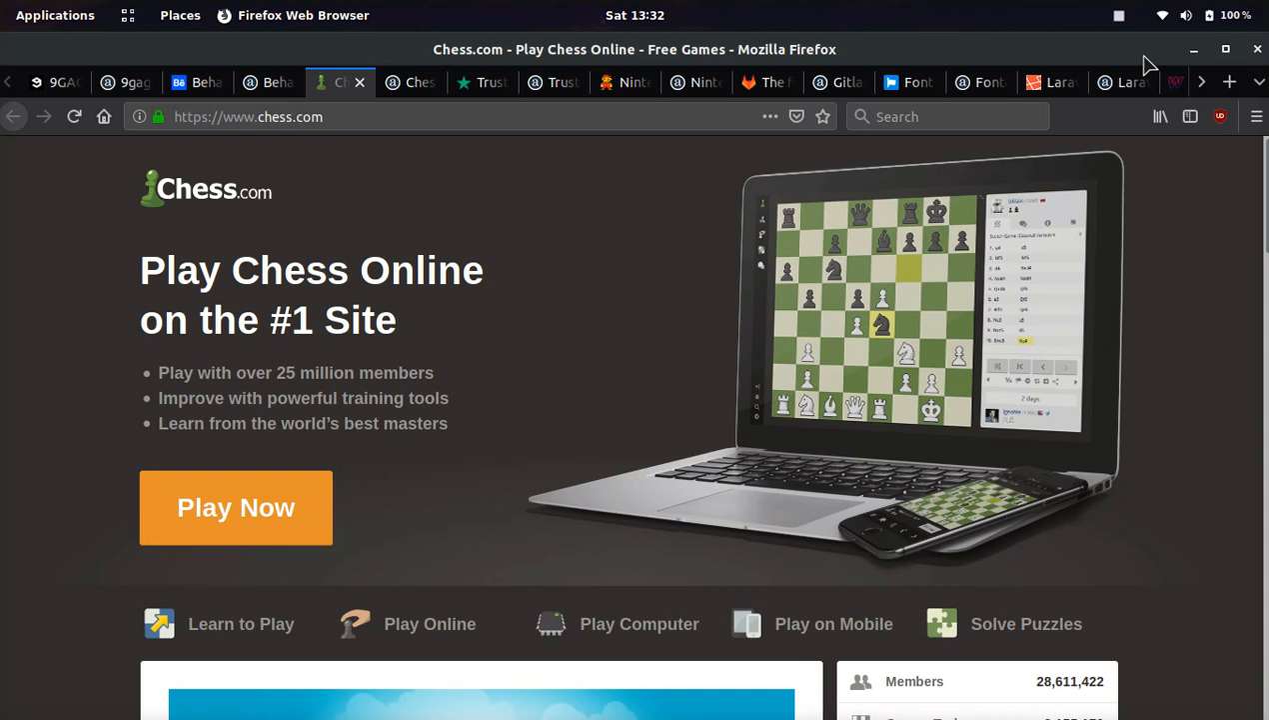
pyautogui.click(410, 82)
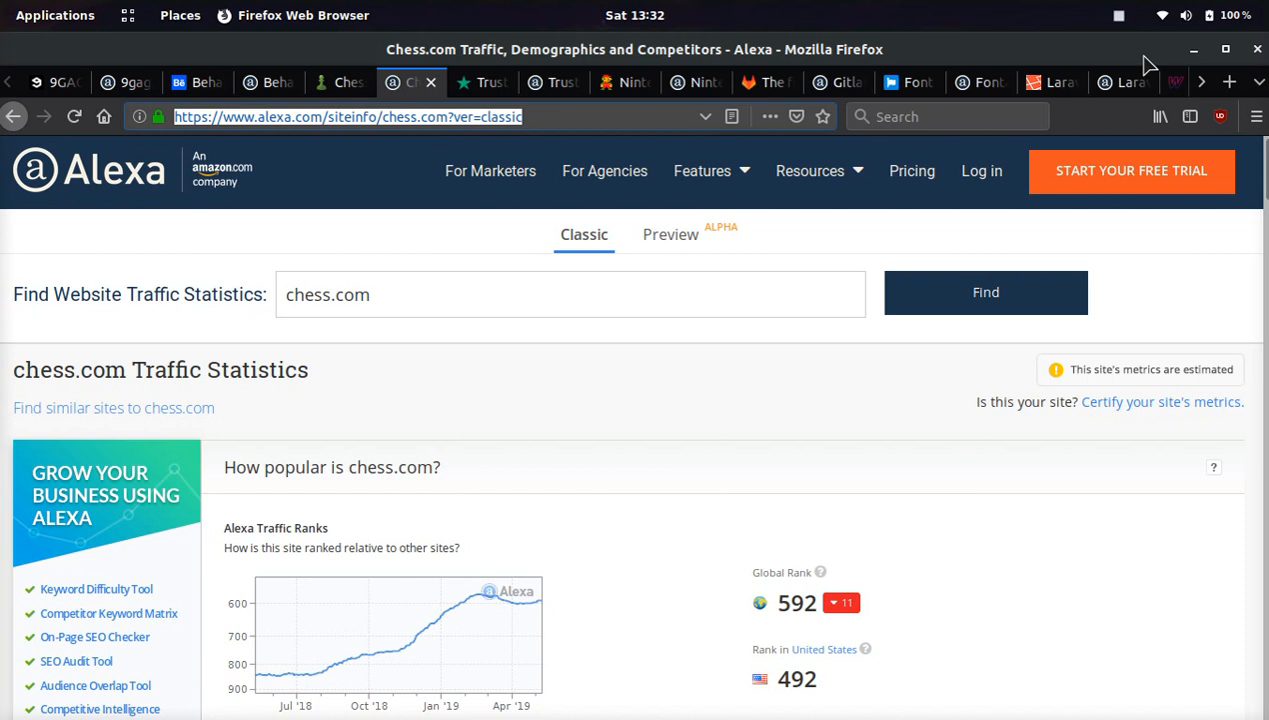
# Browse the Trustpilot homepage, view trustpilot.com's Alexa statistics, then switch to Nintendo.
pyautogui.click(483, 82)
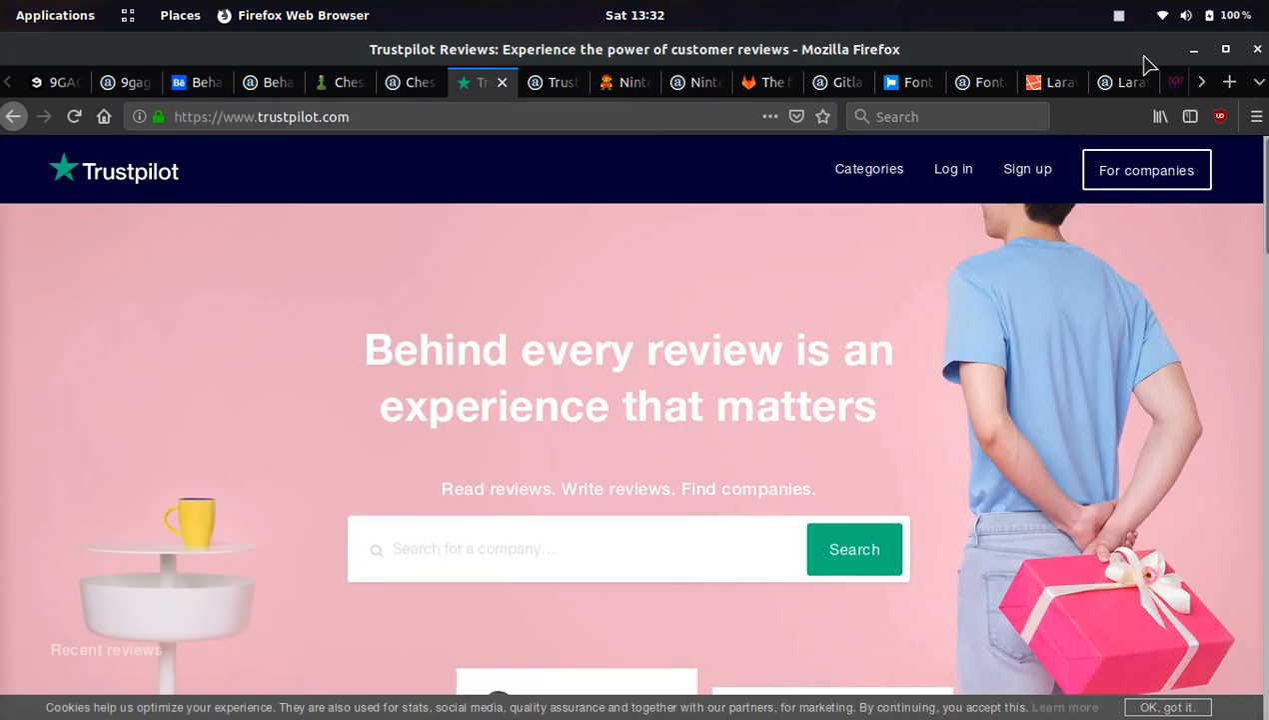
pyautogui.moveTo(998, 431)
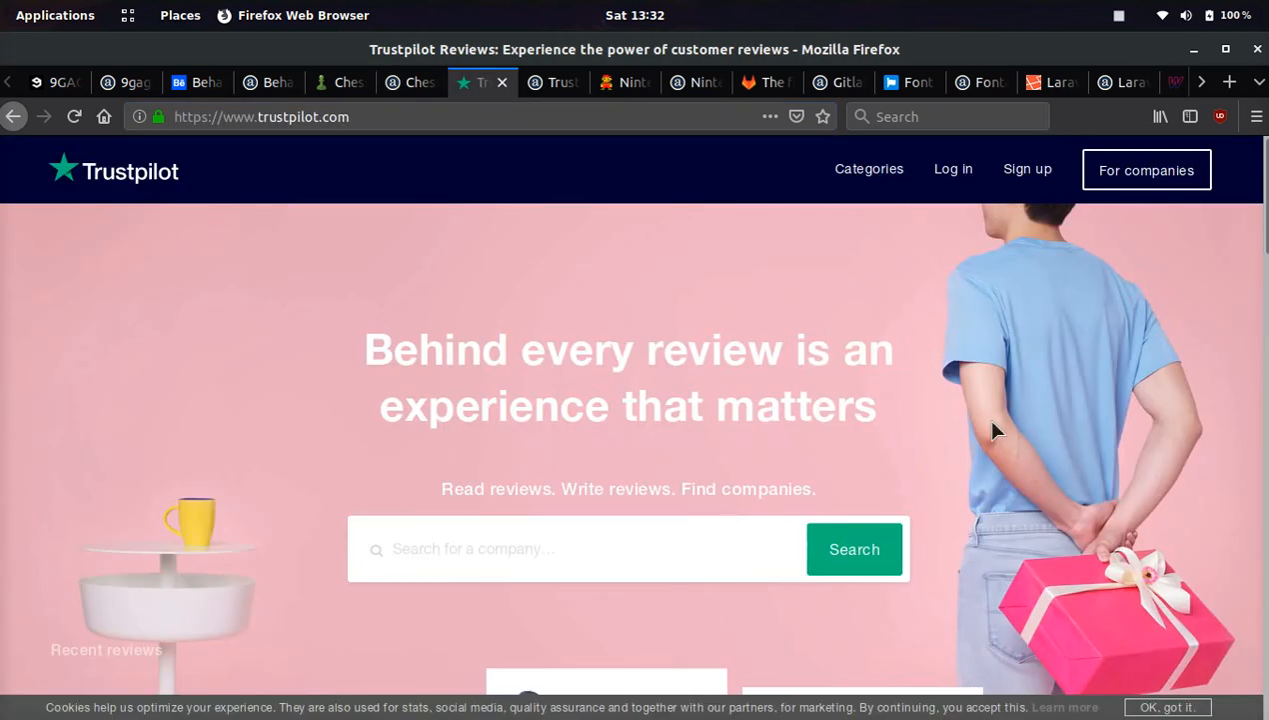
pyautogui.scroll(-3)
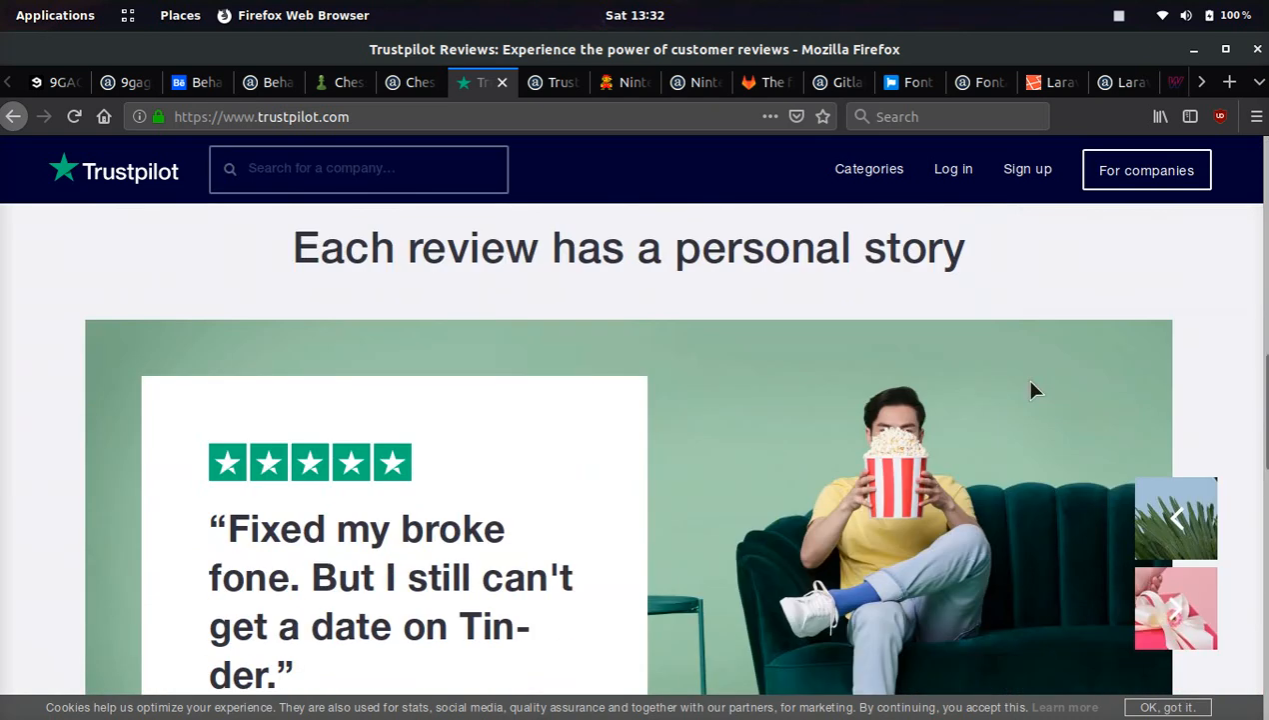
pyautogui.scroll(-3)
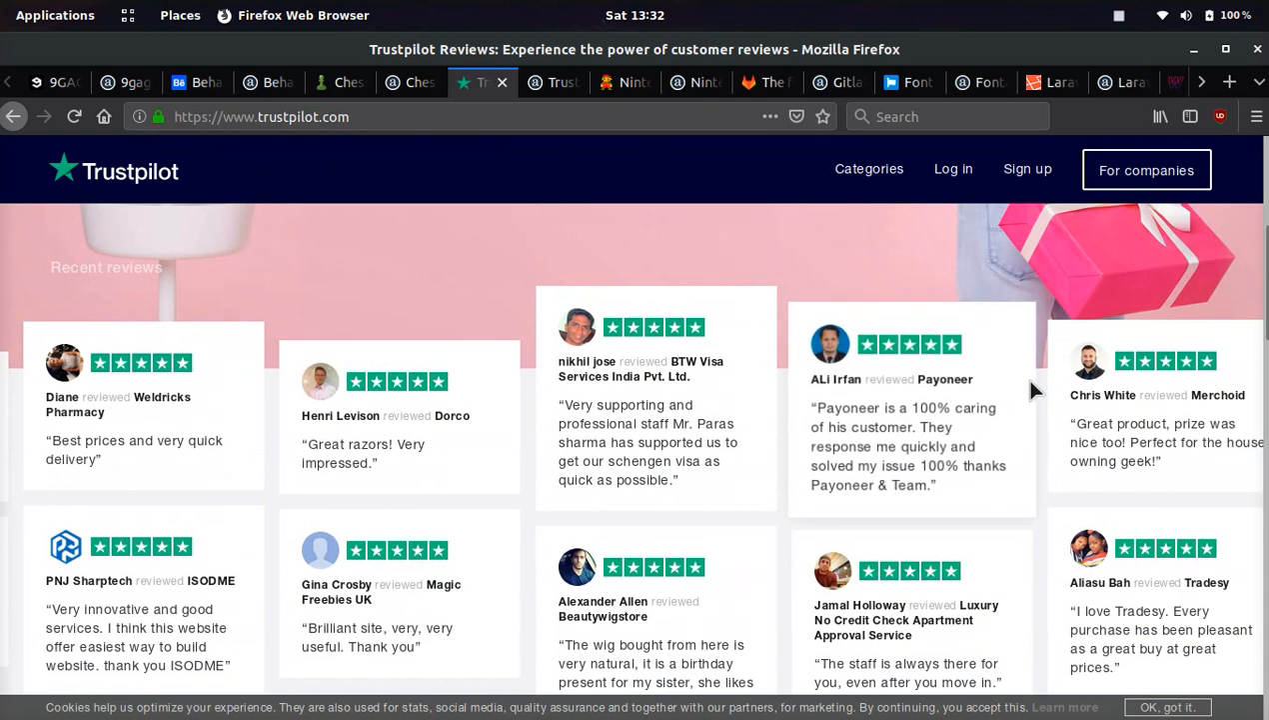
pyautogui.click(555, 82)
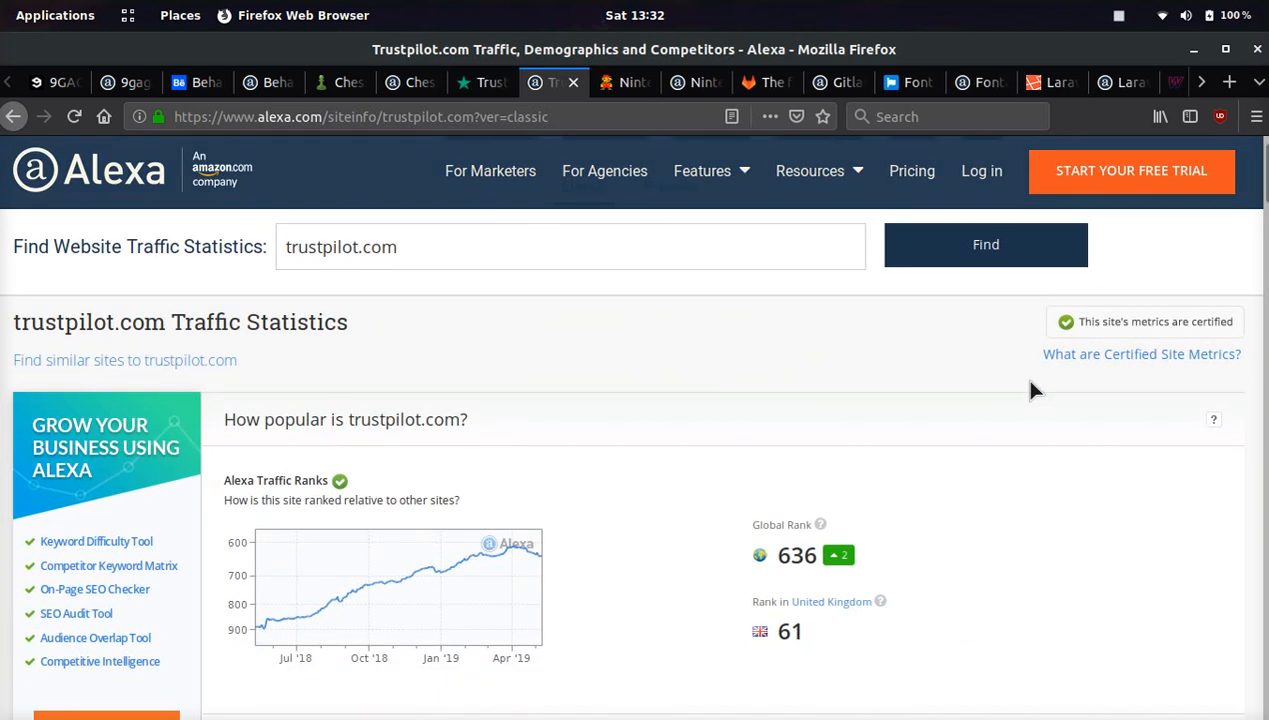
pyautogui.click(625, 82)
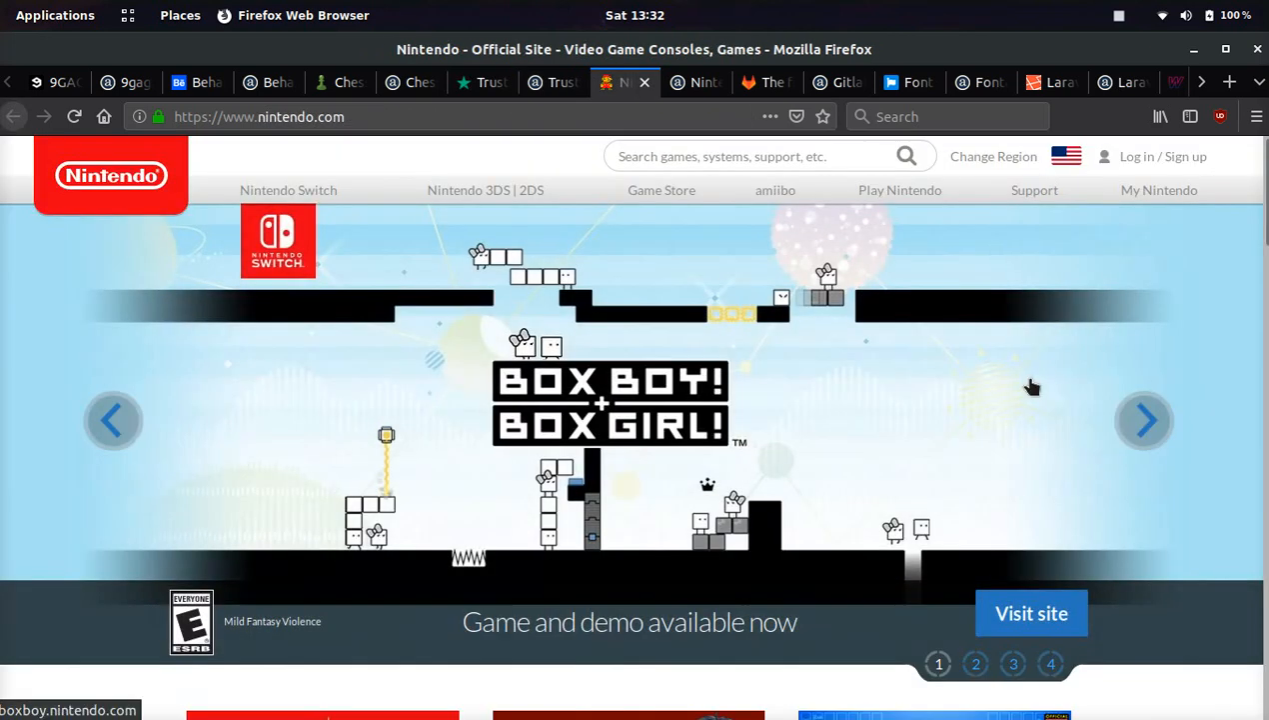
# Scroll the Nintendo homepage, view nintendo.com's Alexa statistics, then switch to GitLab.
pyautogui.scroll(-3)
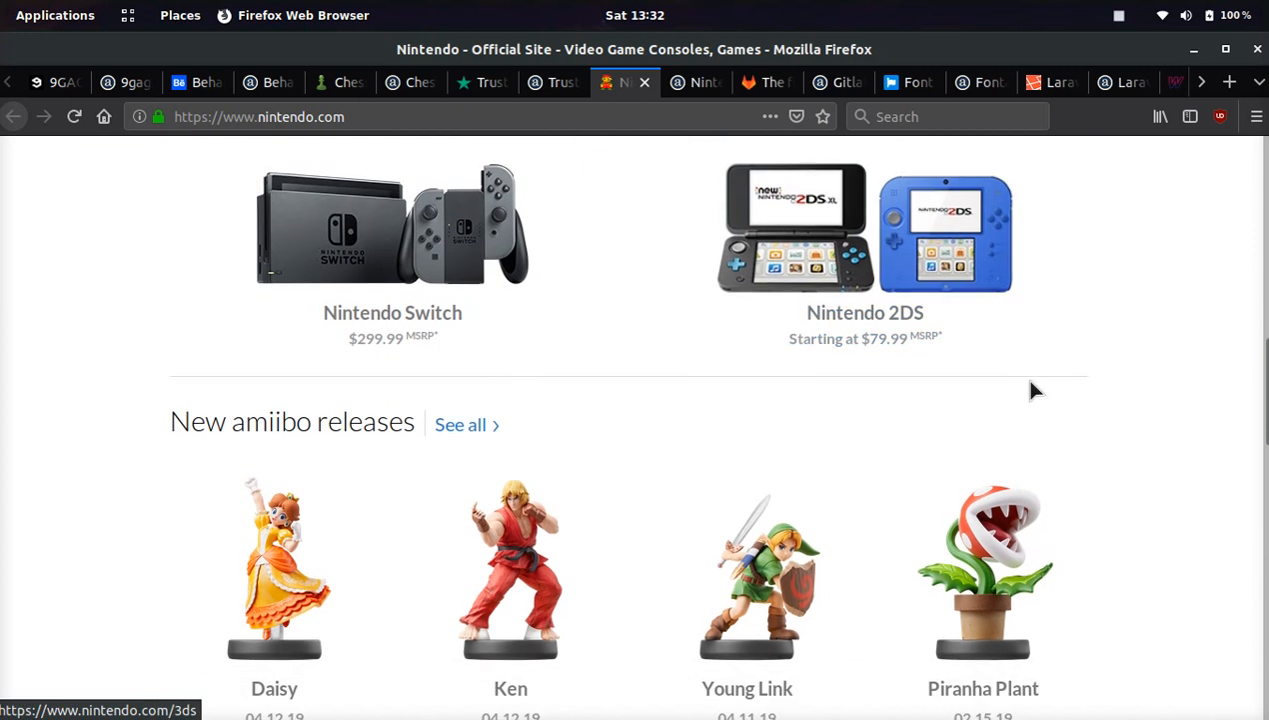
pyautogui.scroll(-3)
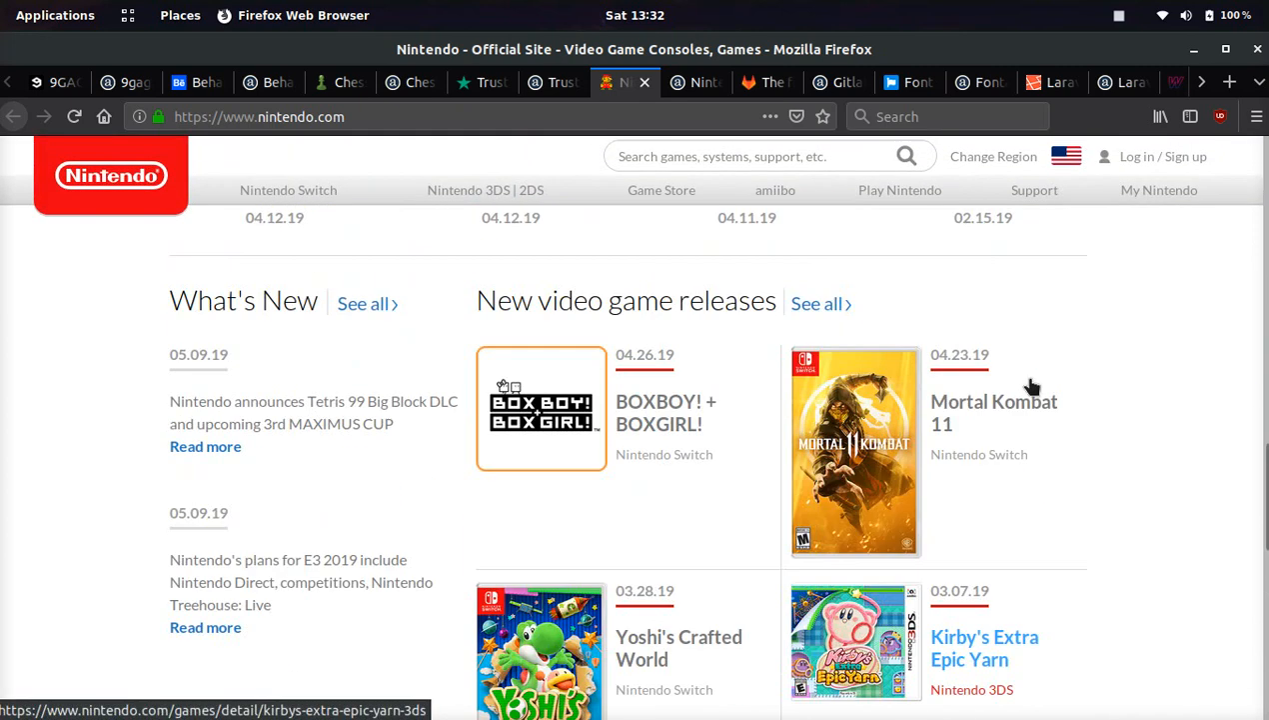
pyautogui.click(694, 82)
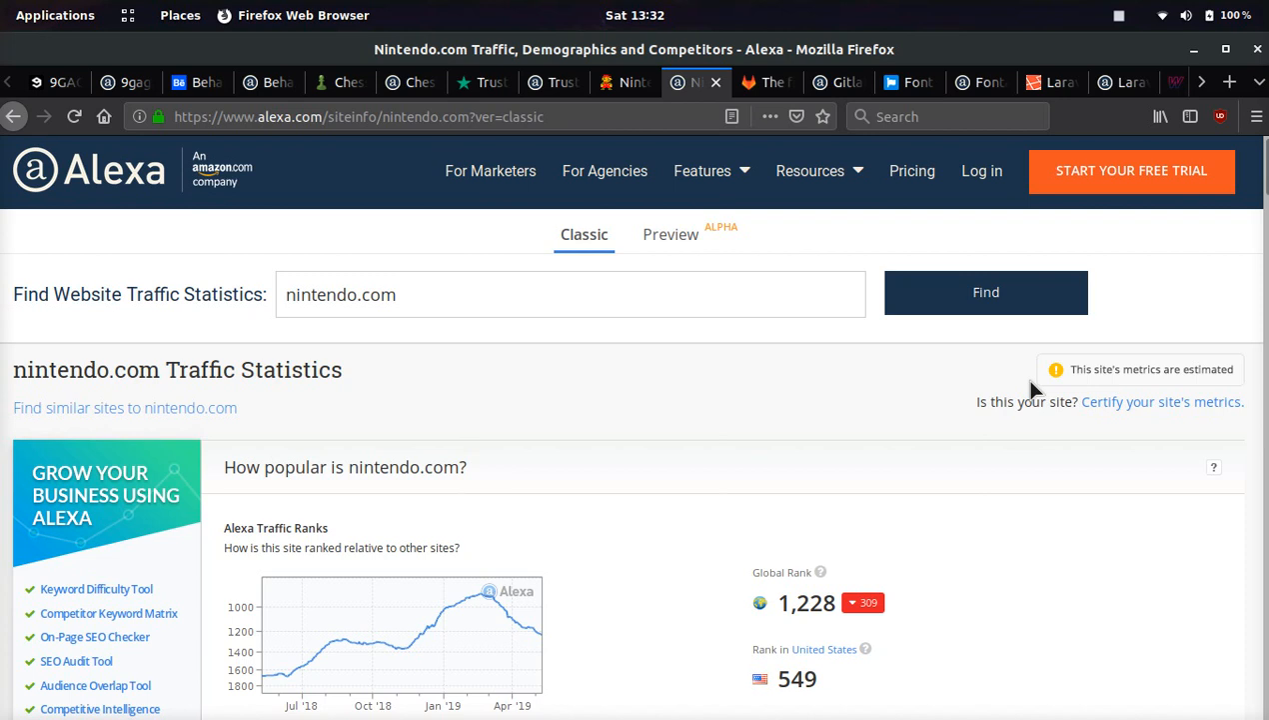
pyautogui.click(765, 82)
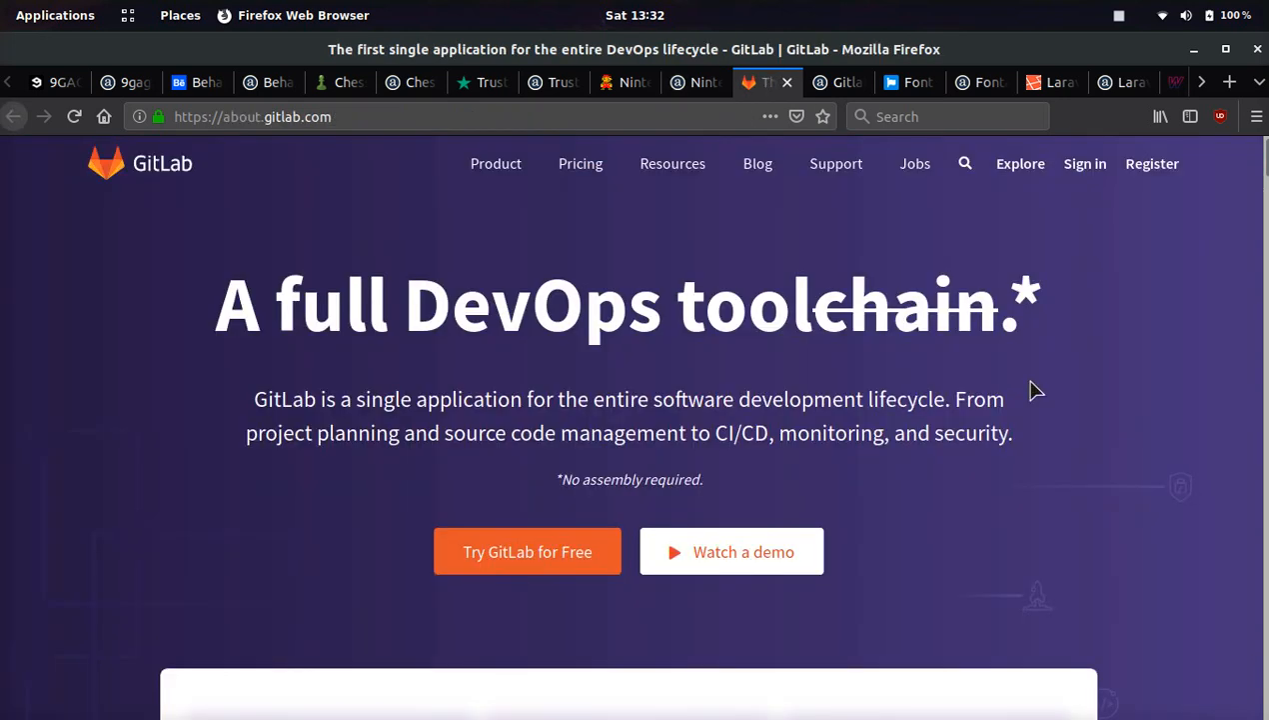
# Scroll the GitLab homepage, view gitlab.com's Alexa statistics, then switch to Font Awesome.
pyautogui.scroll(-3)
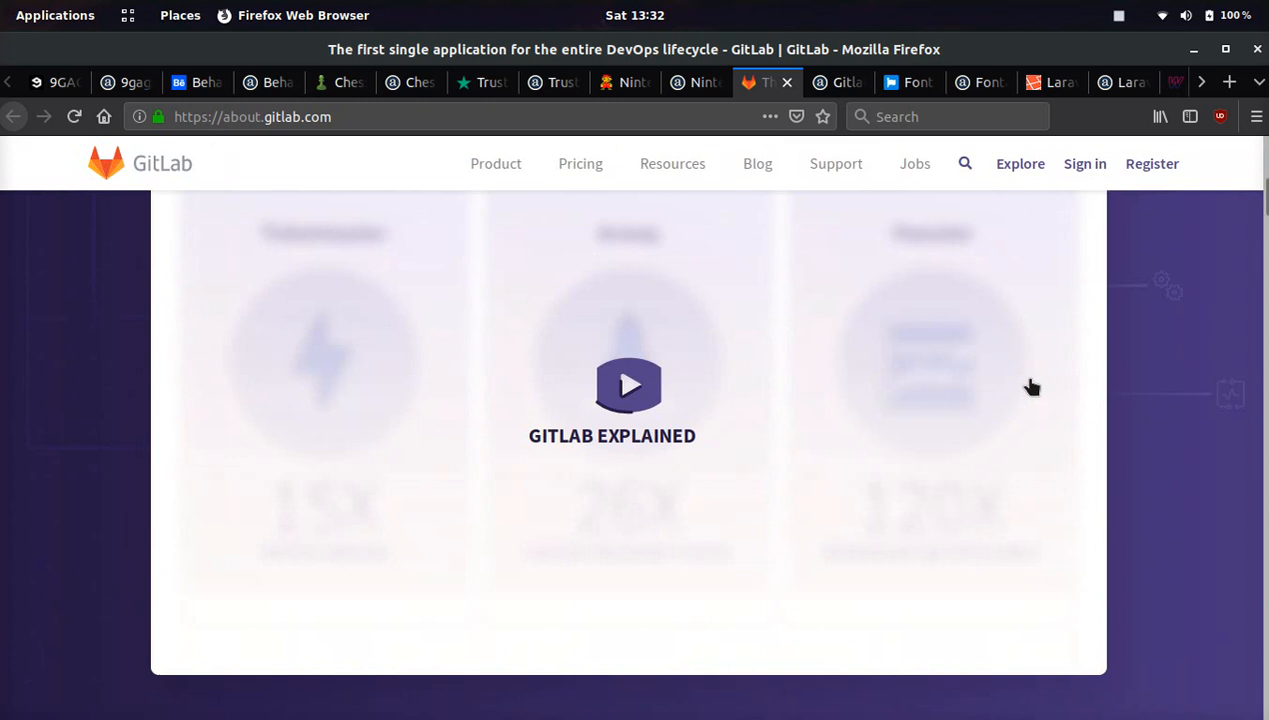
pyautogui.scroll(-3)
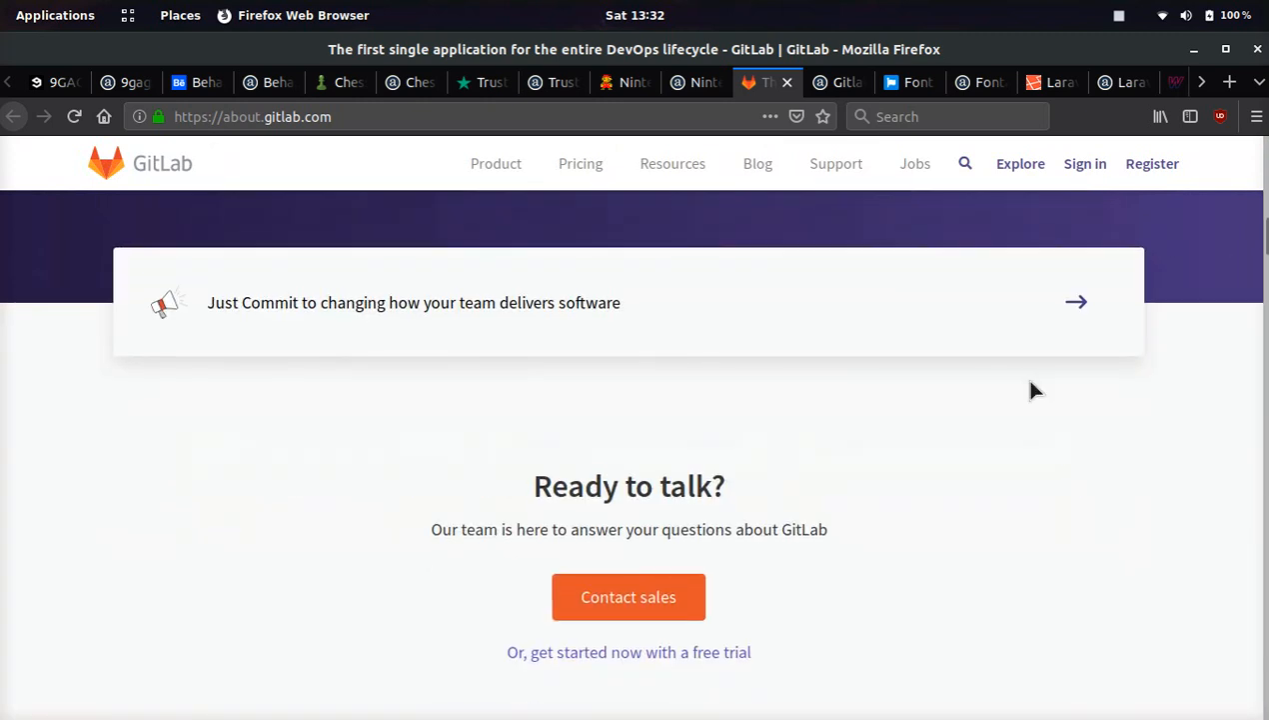
pyautogui.scroll(3)
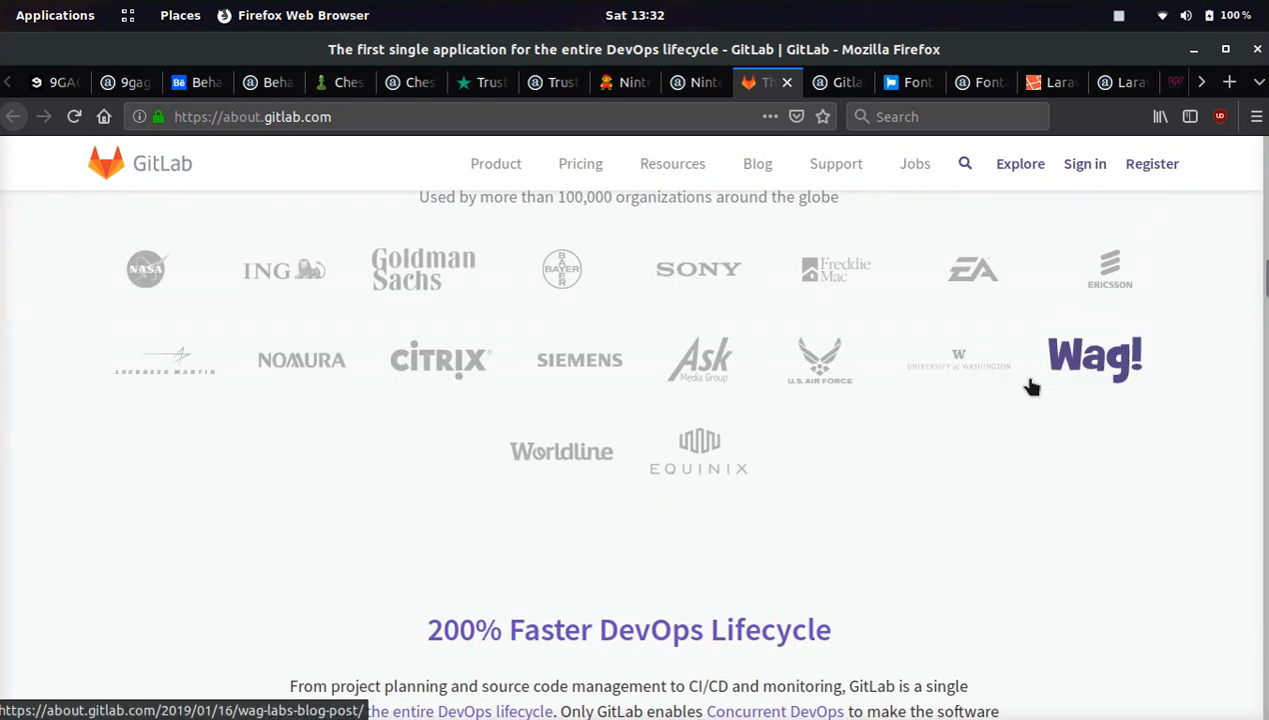
pyautogui.scroll(-3)
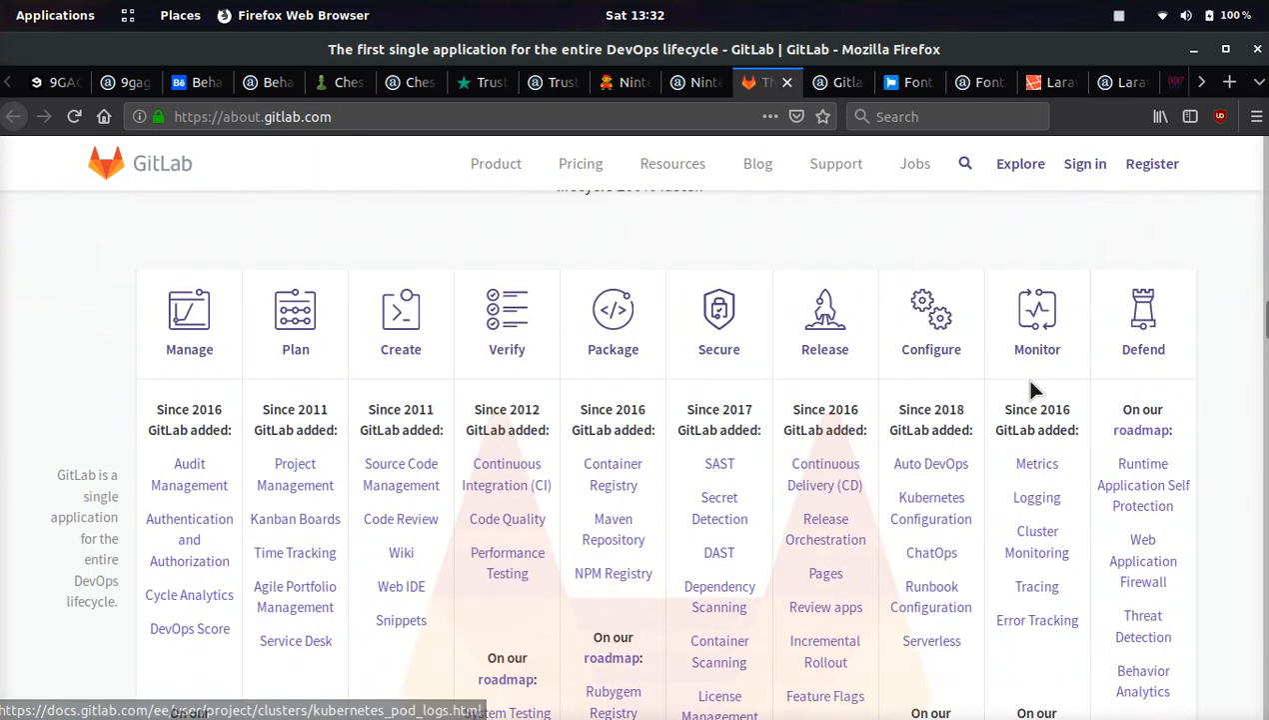
pyautogui.click(839, 82)
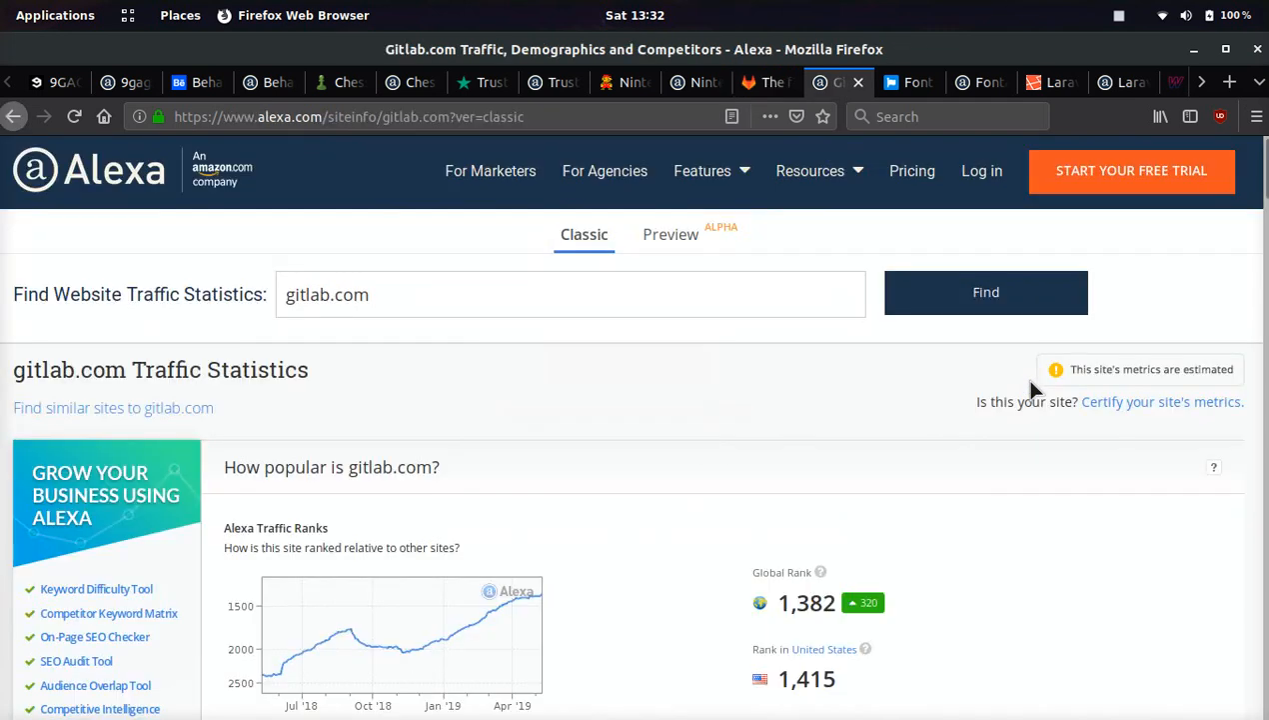
pyautogui.click(907, 82)
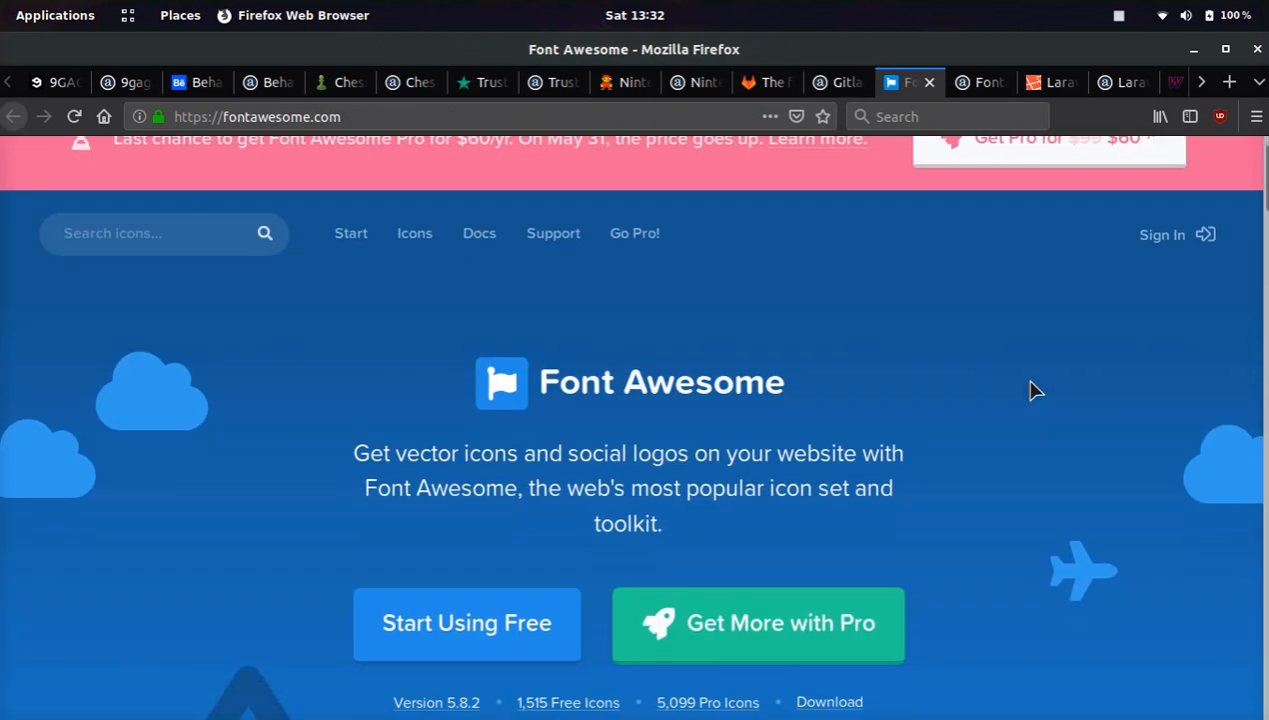
# Scroll Font Awesome's homepage, check its Alexa global rank of 1,502, then switch to Laravel.
pyautogui.scroll(-3)
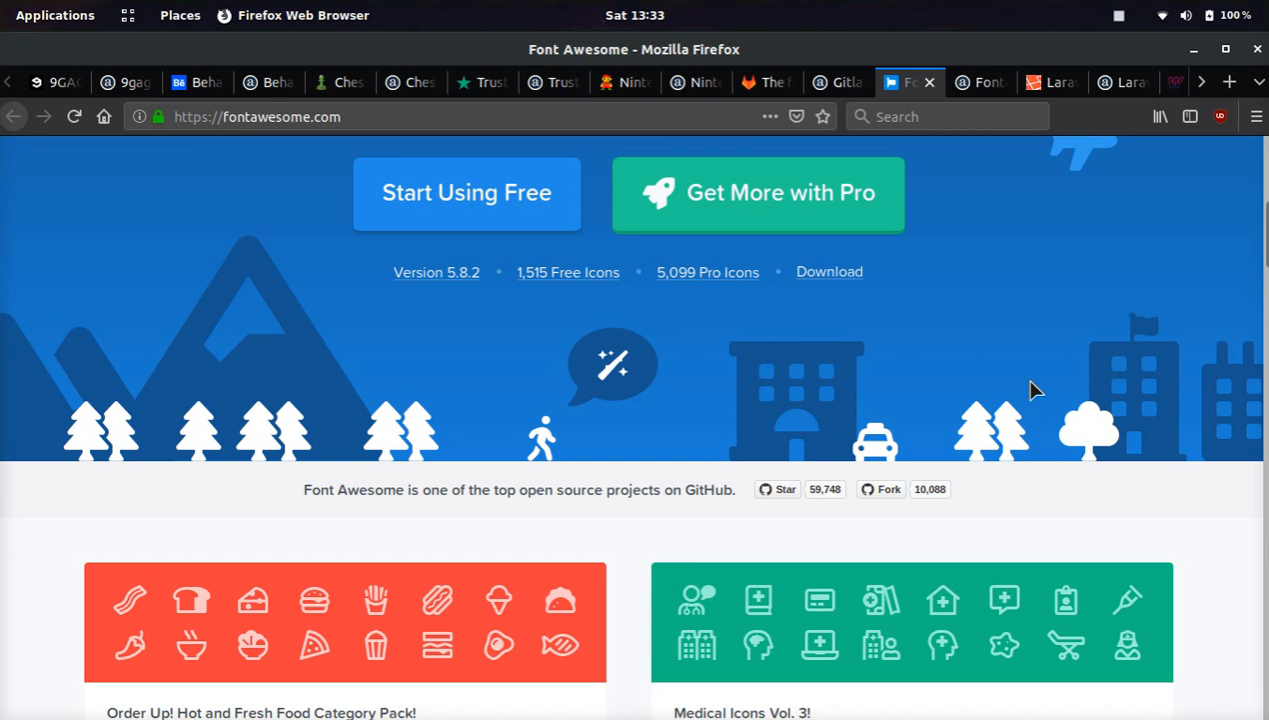
pyautogui.scroll(-3)
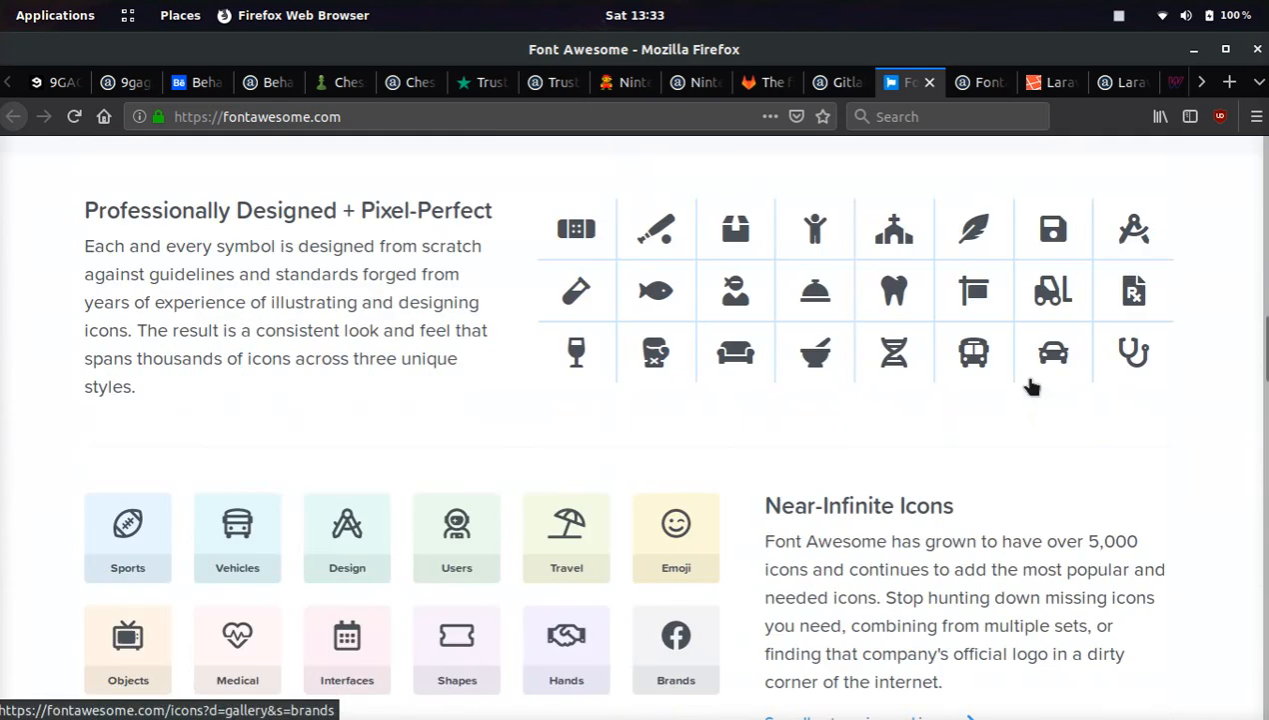
pyautogui.scroll(3)
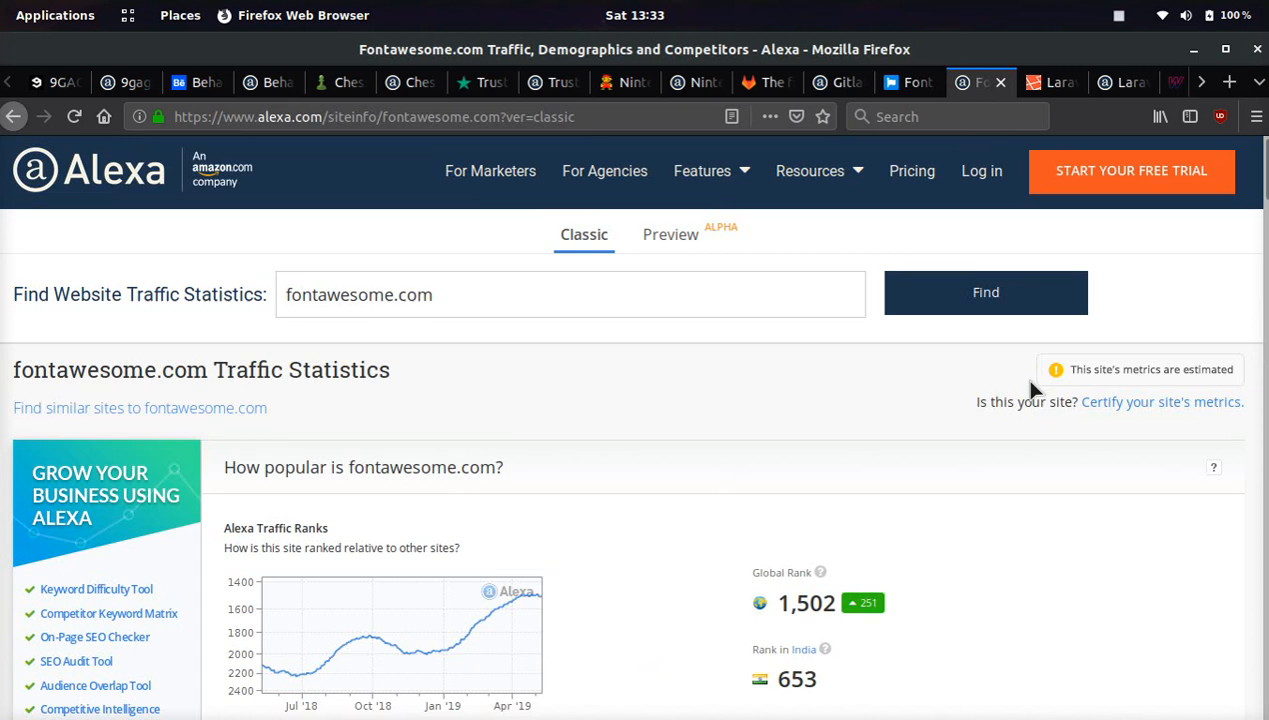
pyautogui.click(1050, 82)
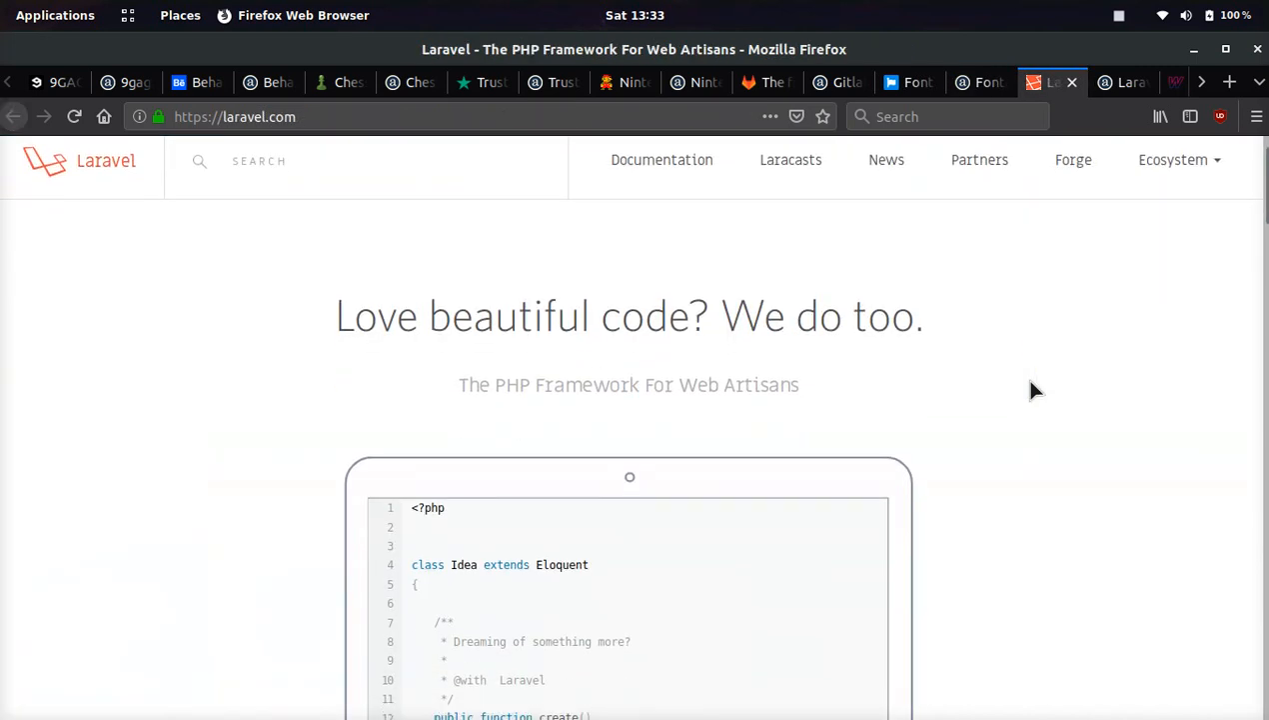
# Scroll laravel.com, view its Alexa global rank of 2,825, then switch to Wizz Air.
pyautogui.scroll(-3)
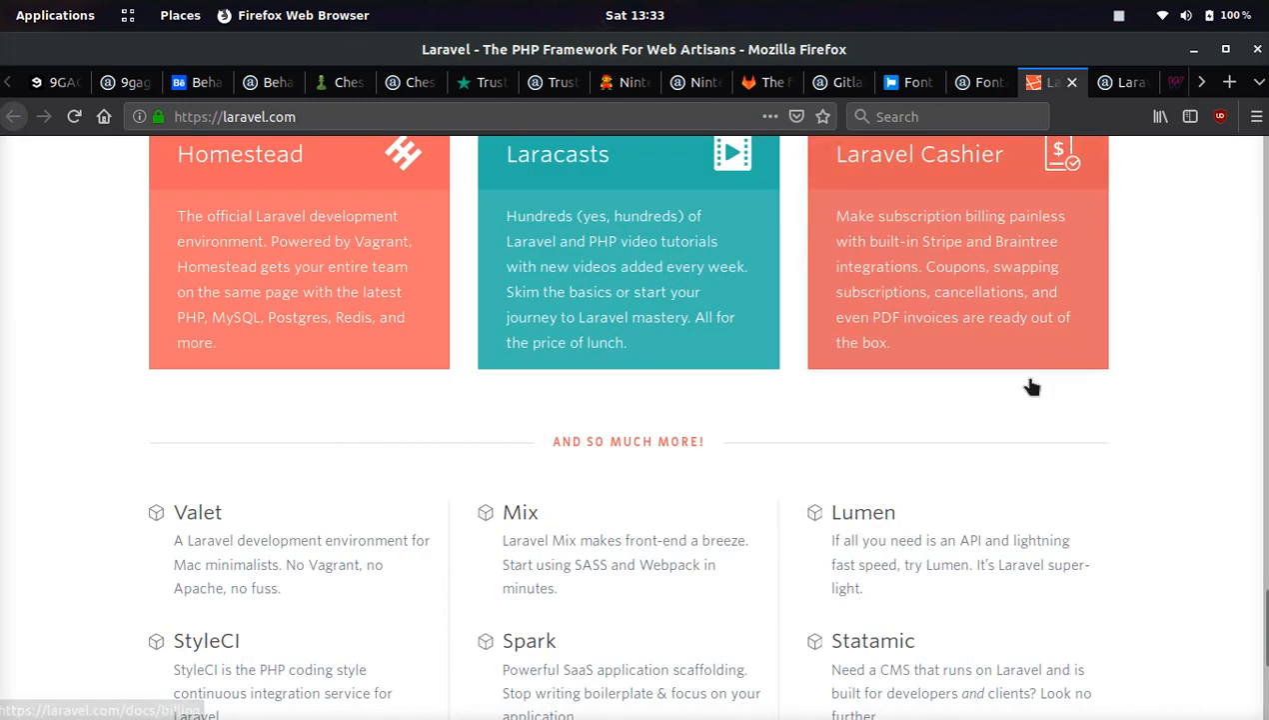
pyautogui.scroll(-3)
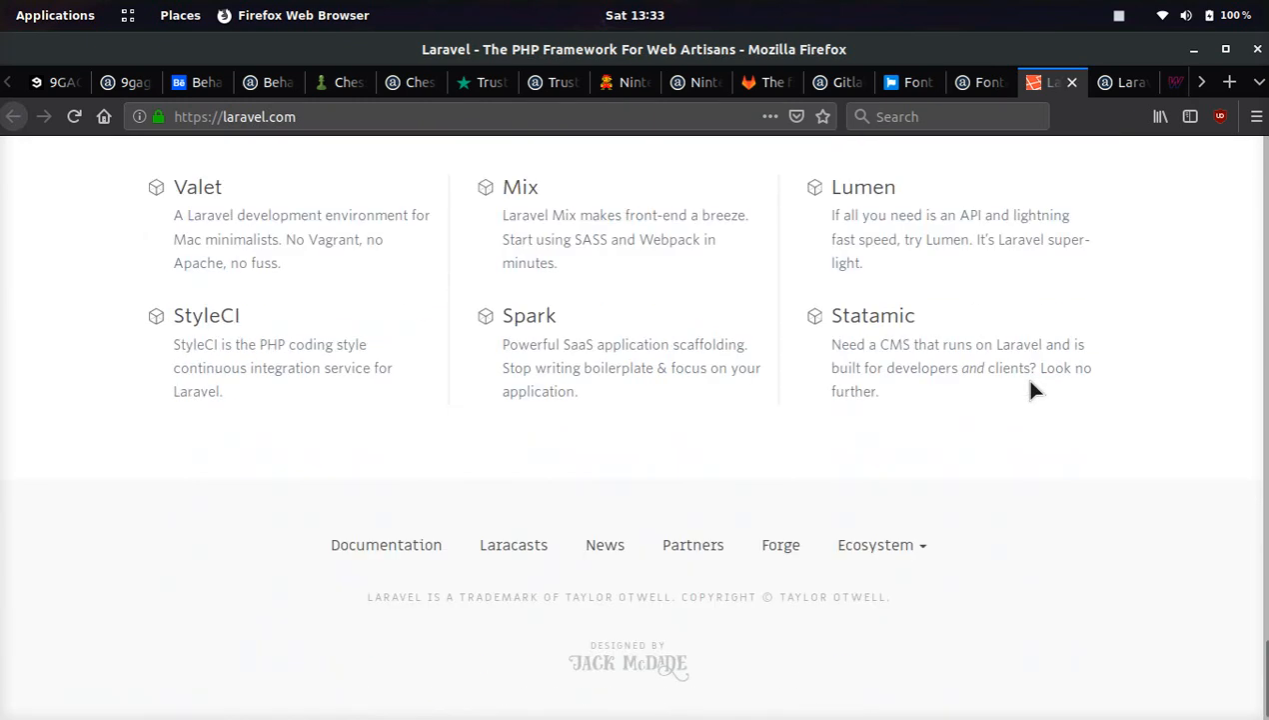
pyautogui.scroll(3)
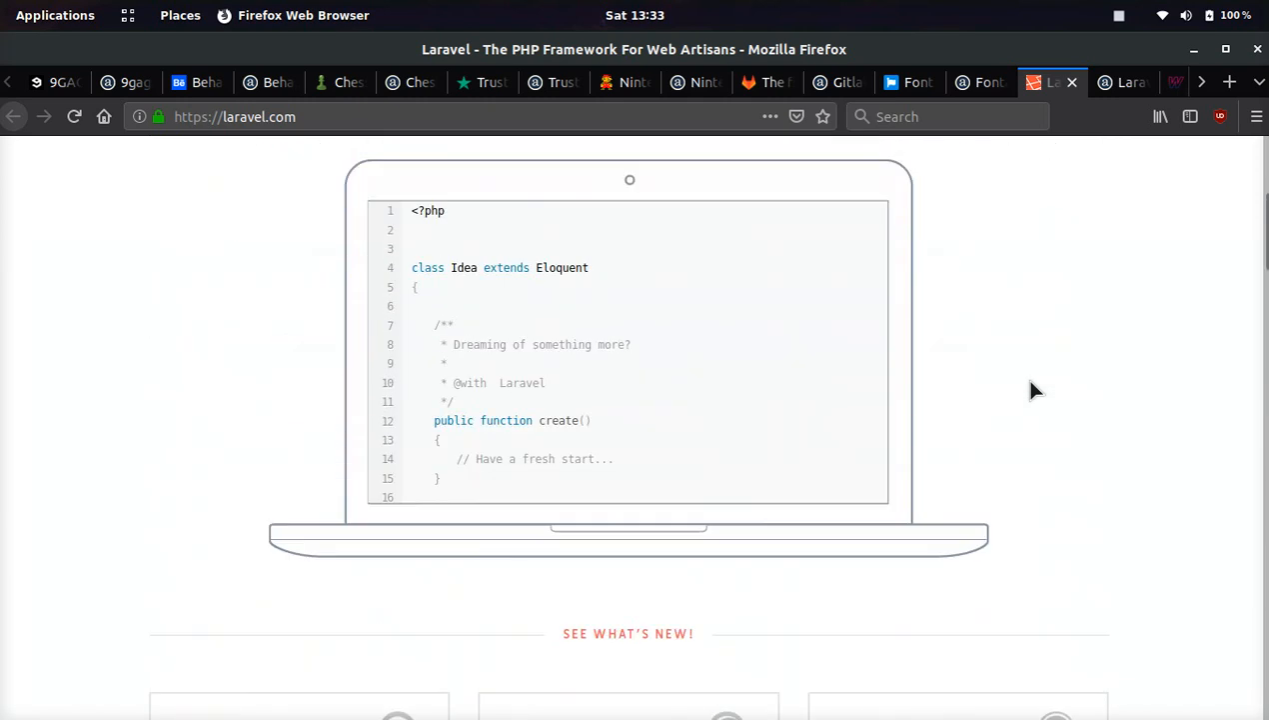
pyautogui.scroll(3)
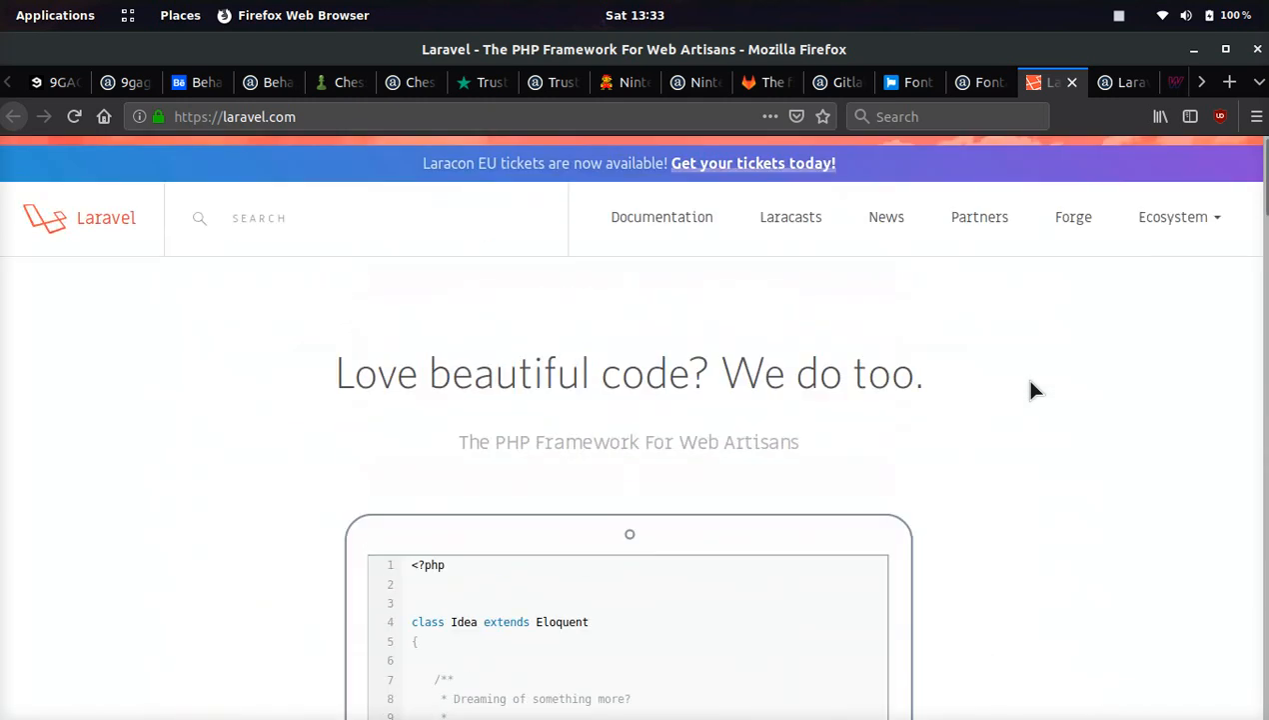
pyautogui.click(1123, 82)
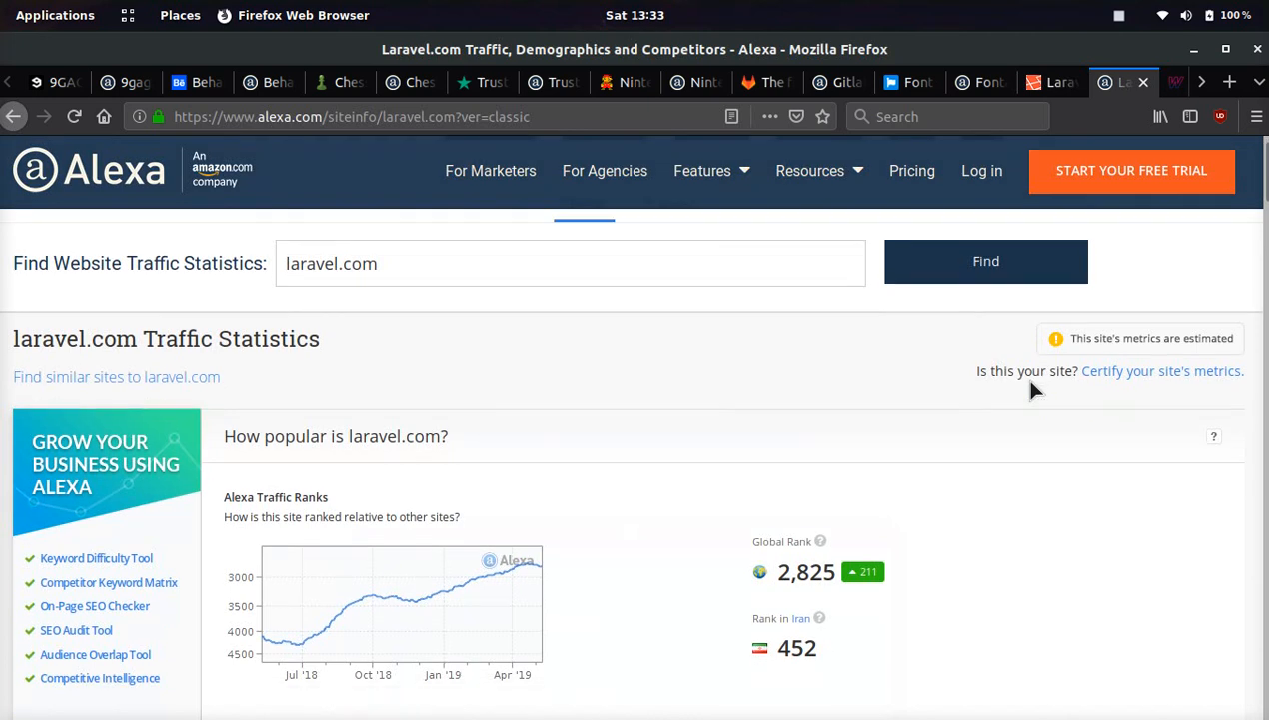
pyautogui.scroll(-3)
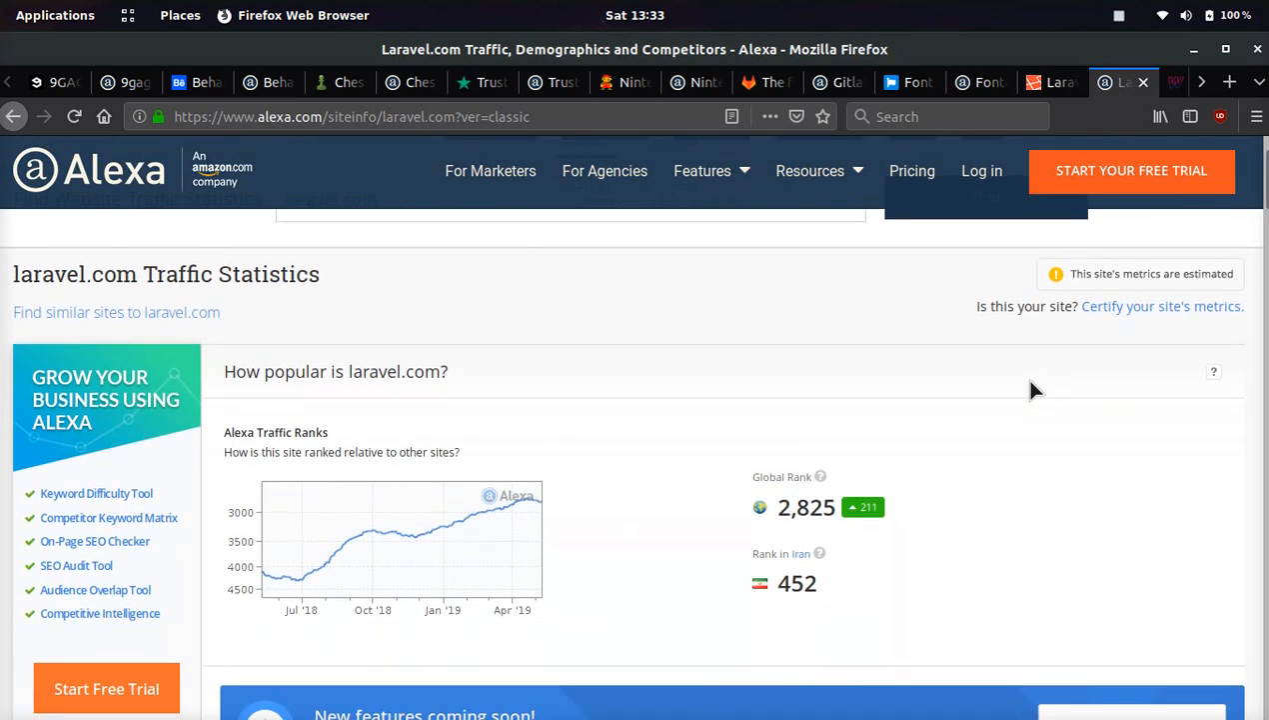
pyautogui.click(1145, 82)
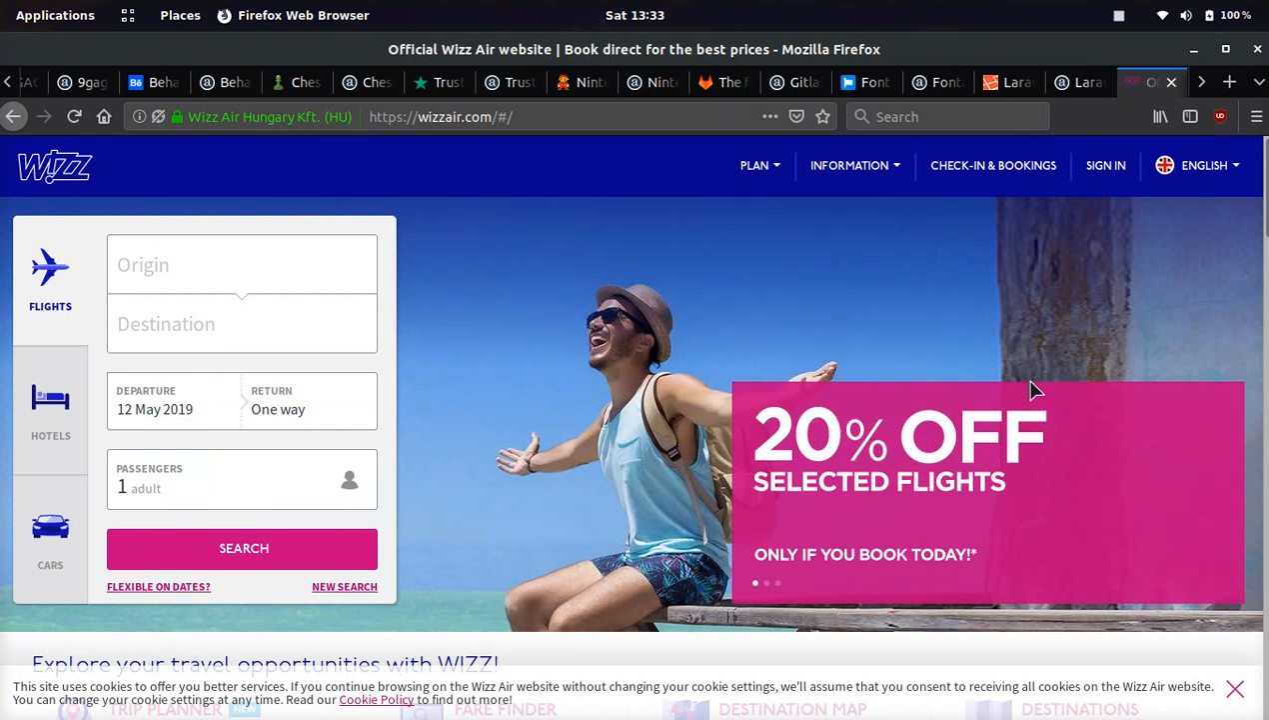
# Scroll the wizzair.com flight offers, then switch to the Laracasts homepage.
pyautogui.scroll(-3)
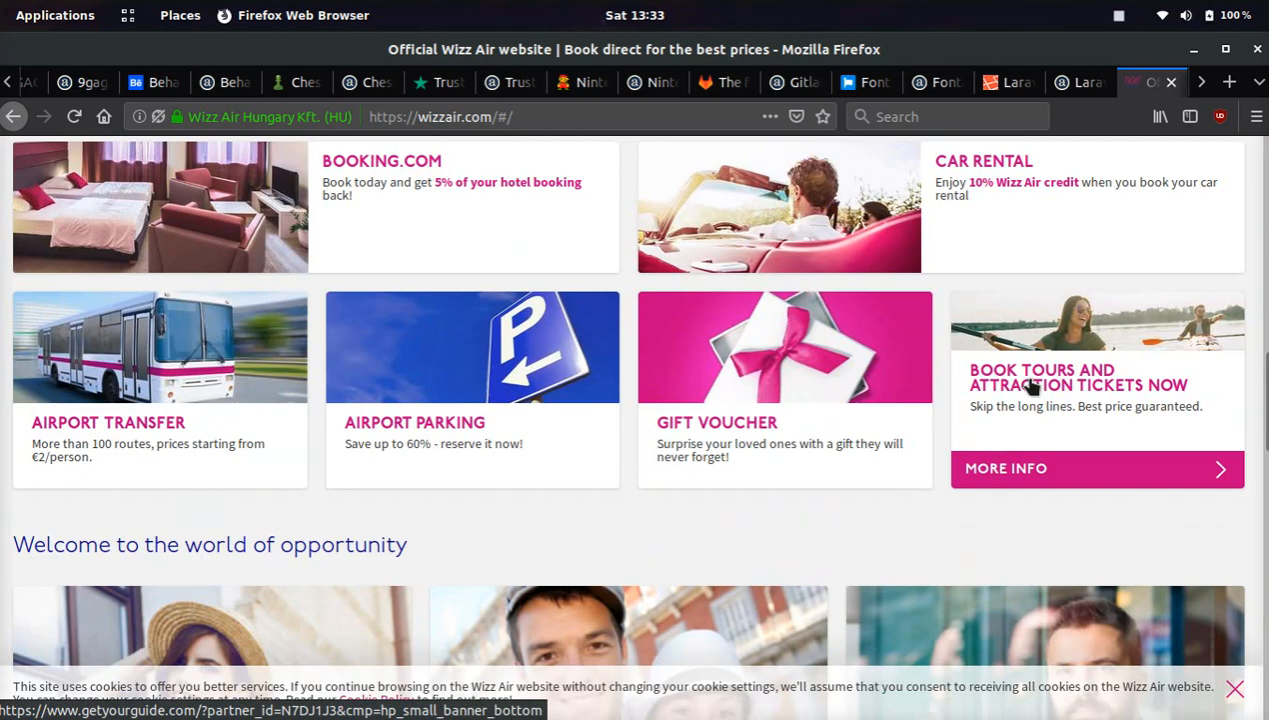
pyautogui.scroll(3)
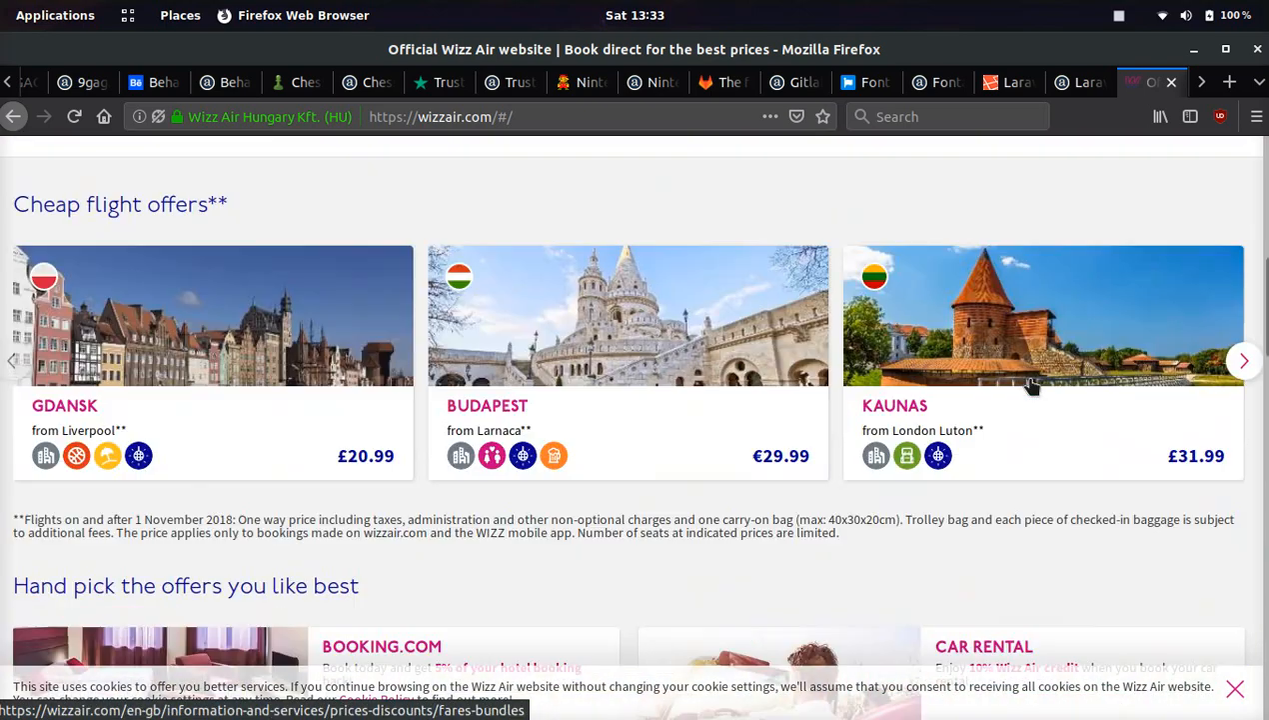
pyautogui.click(1145, 82)
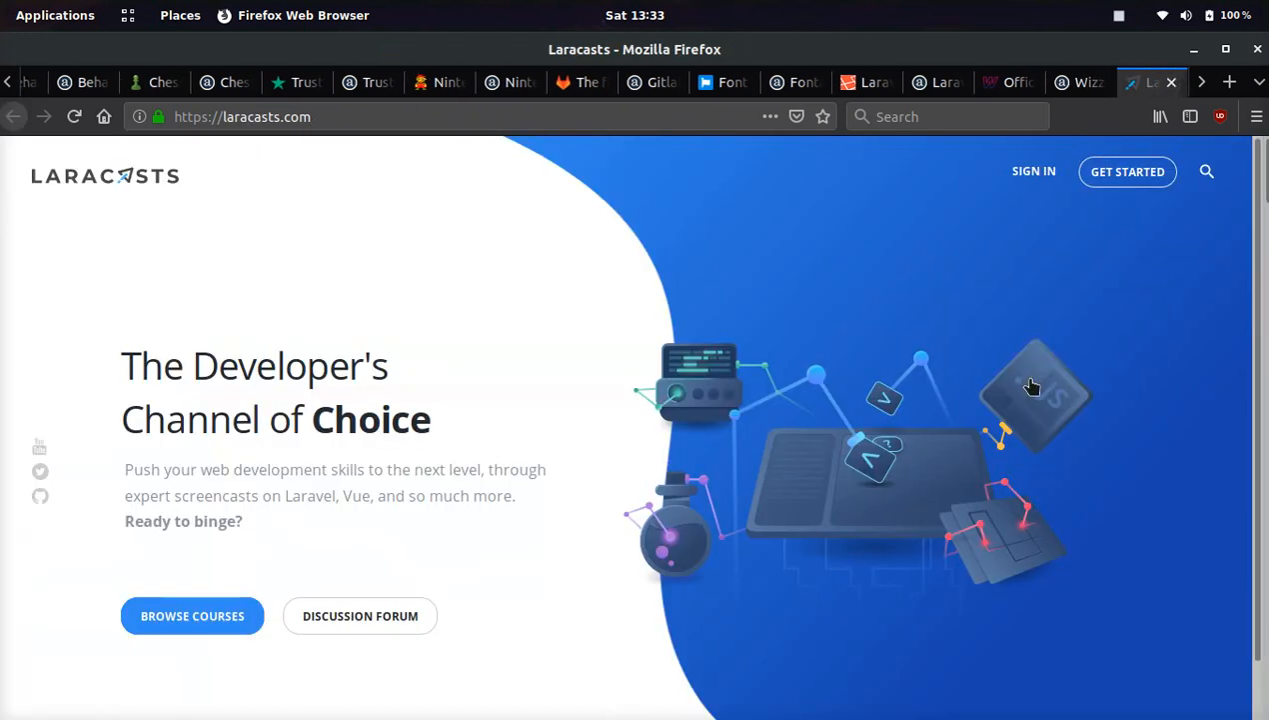
# Scroll the laracasts.com homepage down to its footer and back up slightly.
pyautogui.scroll(-3)
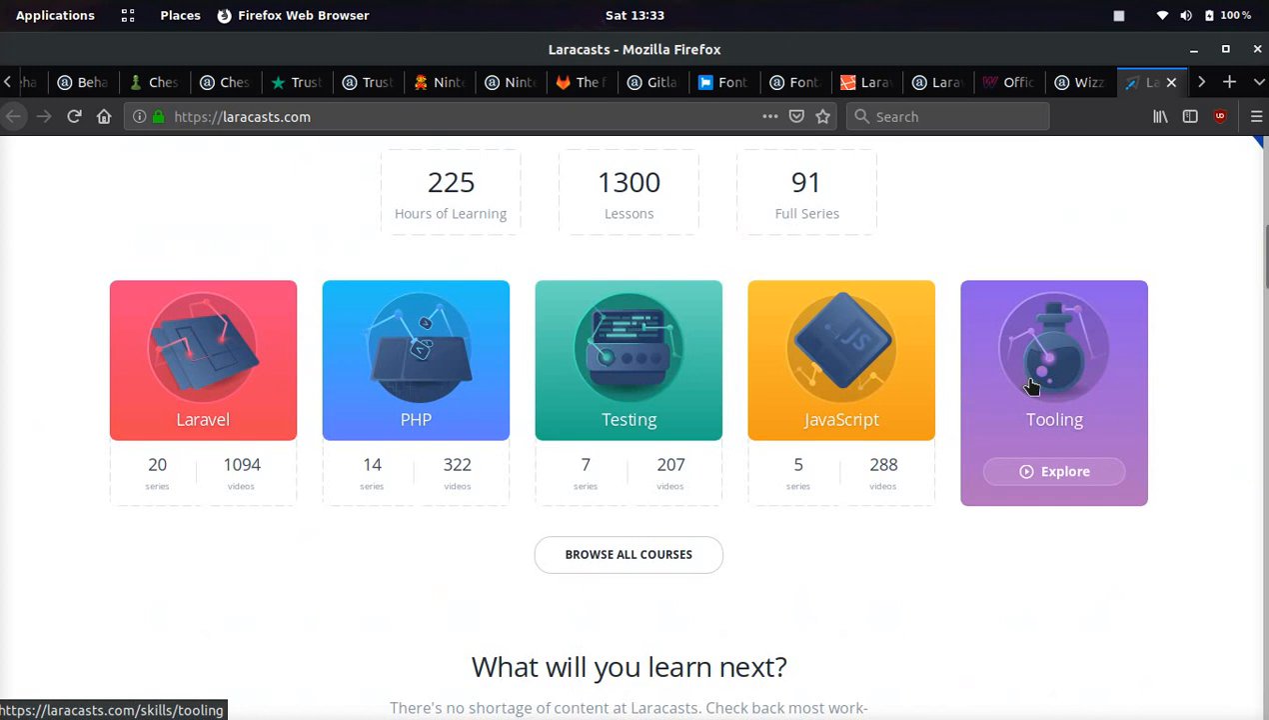
pyautogui.scroll(-3)
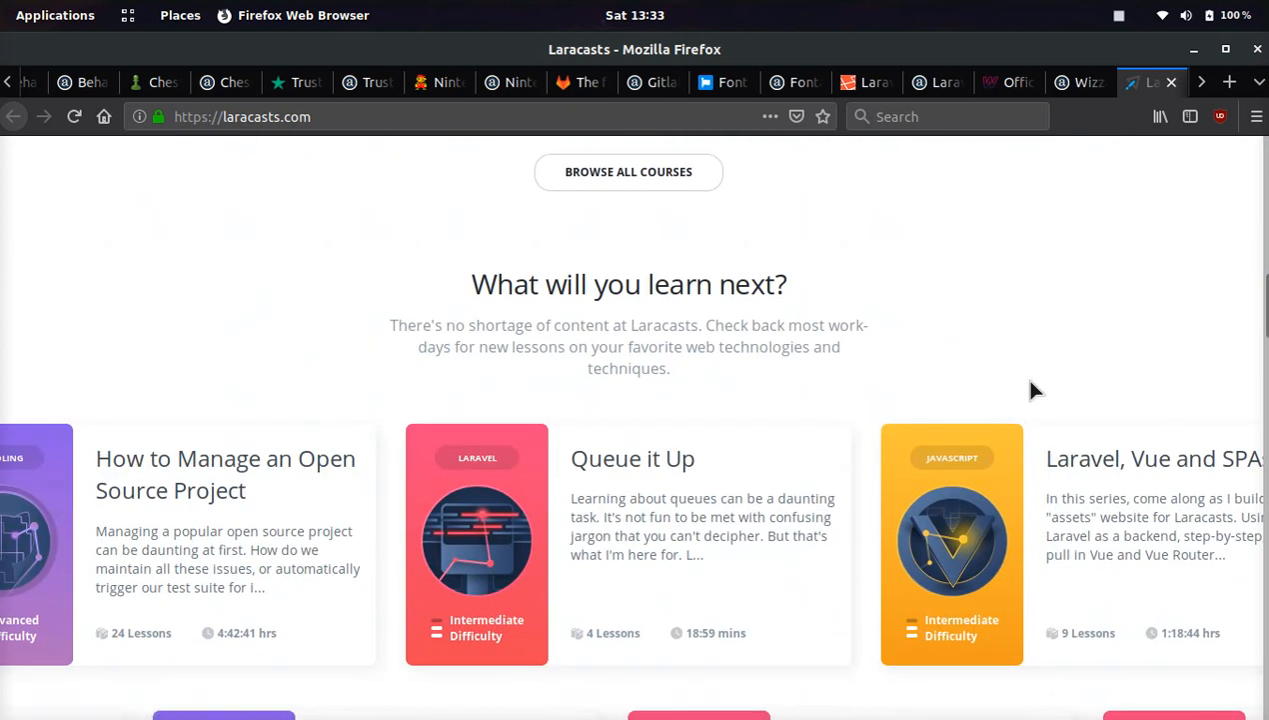
pyautogui.scroll(-3)
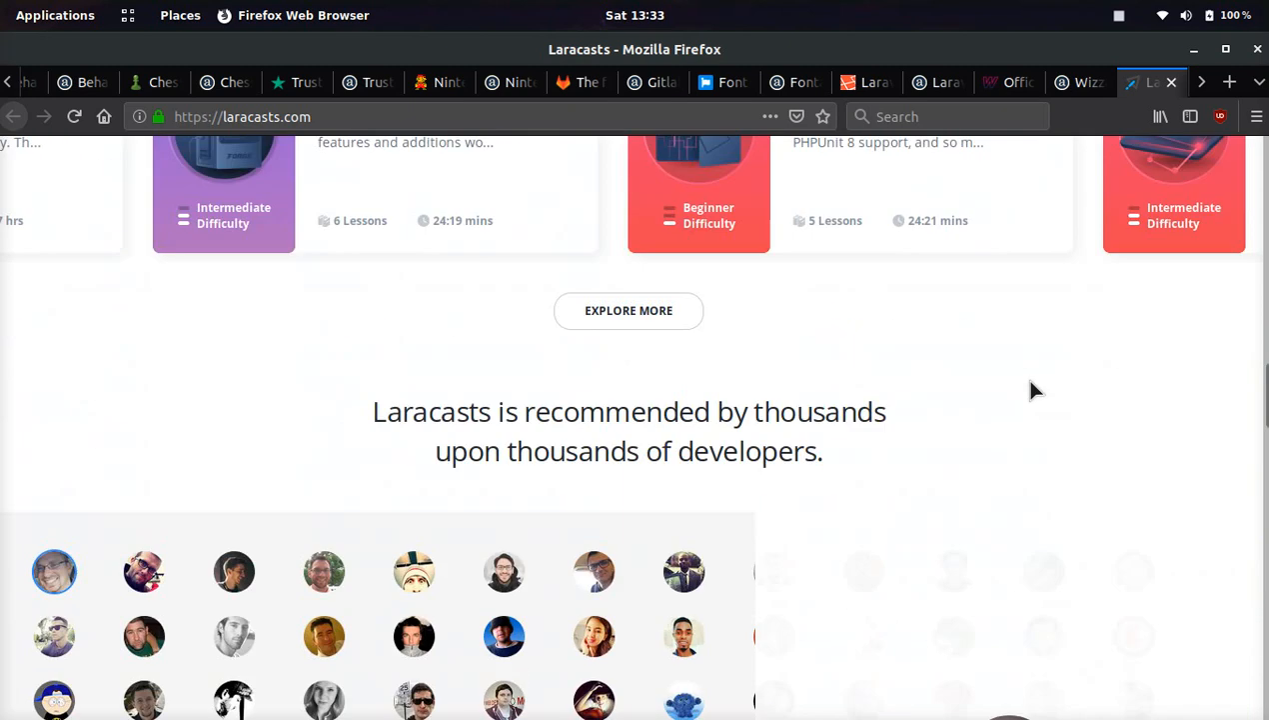
pyautogui.scroll(-3)
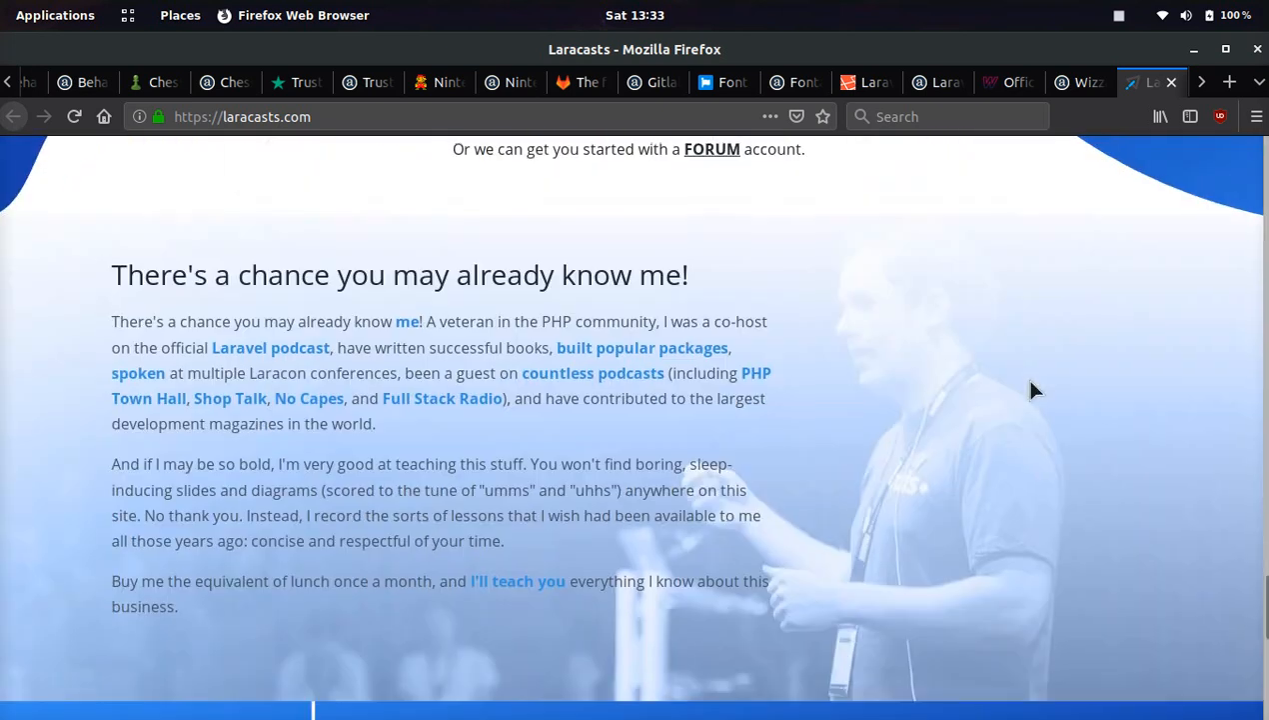
pyautogui.scroll(-3)
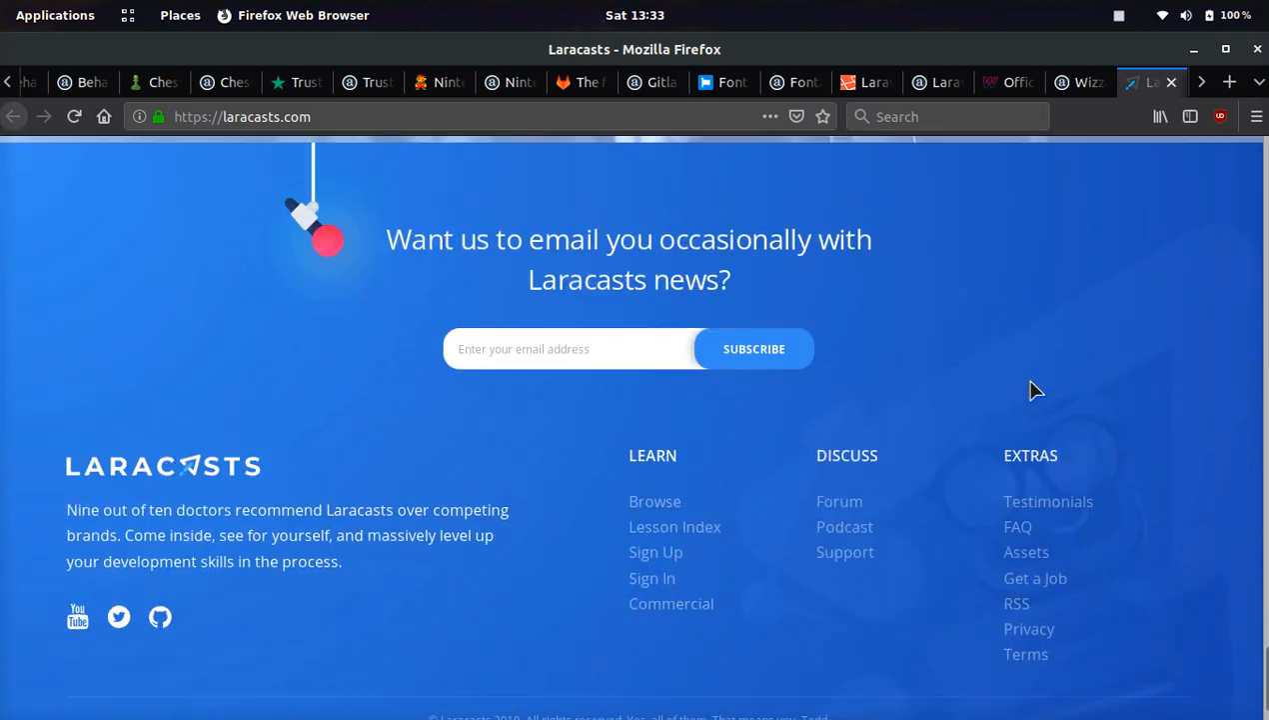
pyautogui.scroll(3)
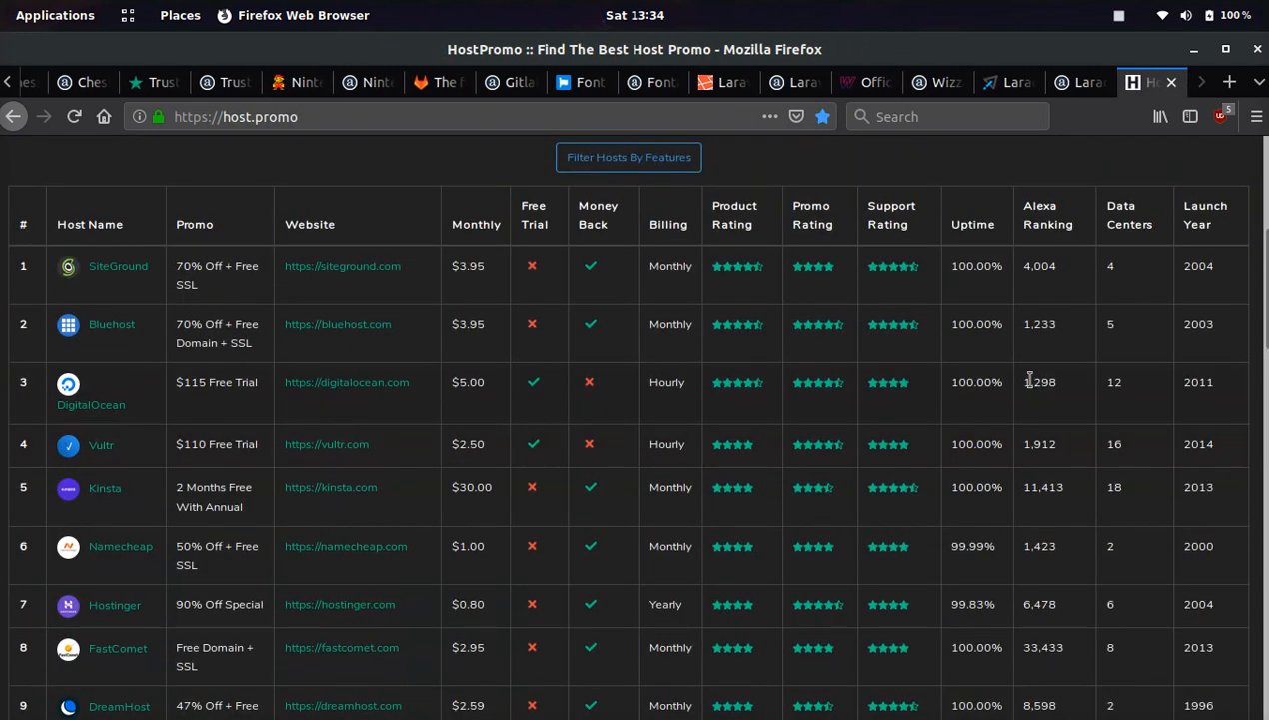
pyautogui.scroll(3)
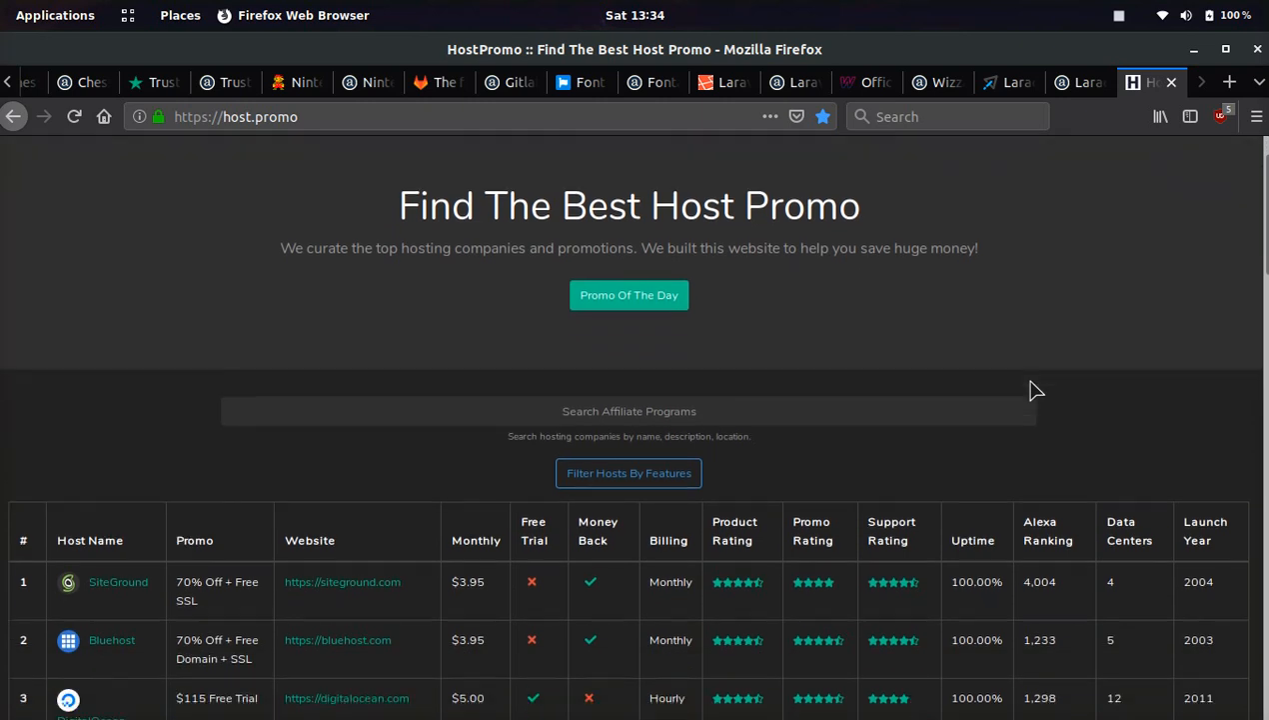
pyautogui.scroll(-3)
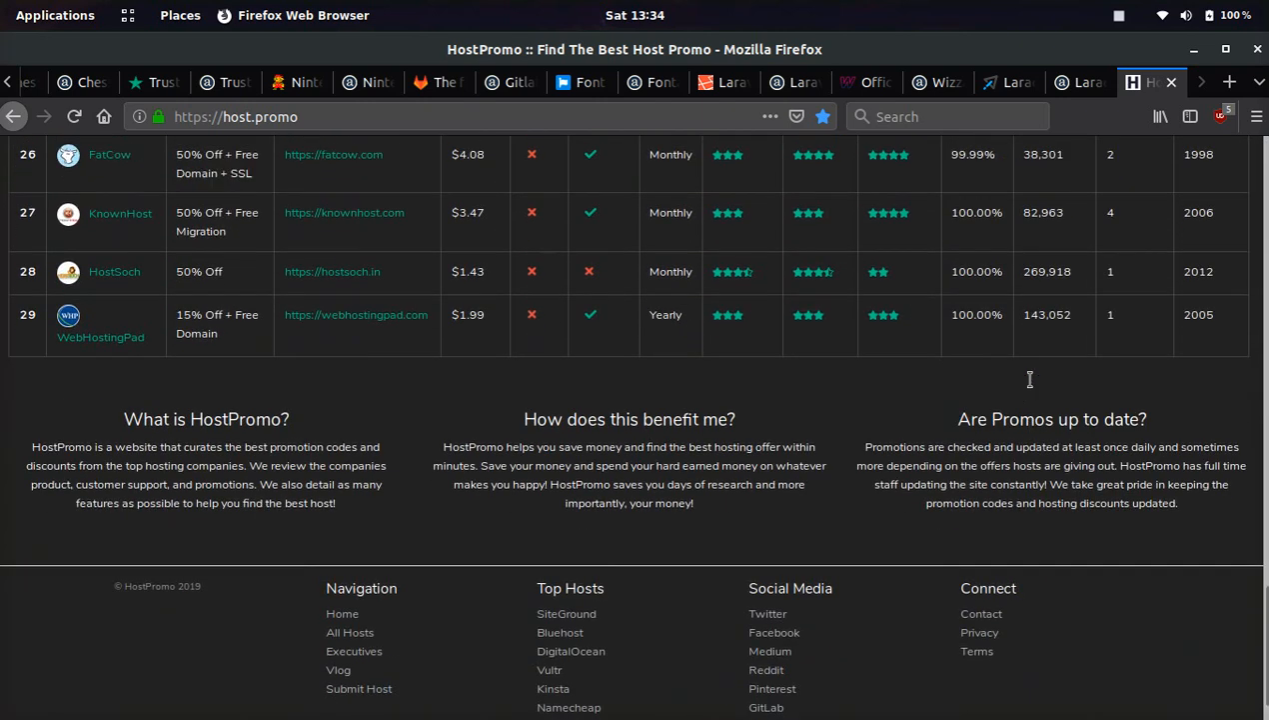
pyautogui.scroll(3)
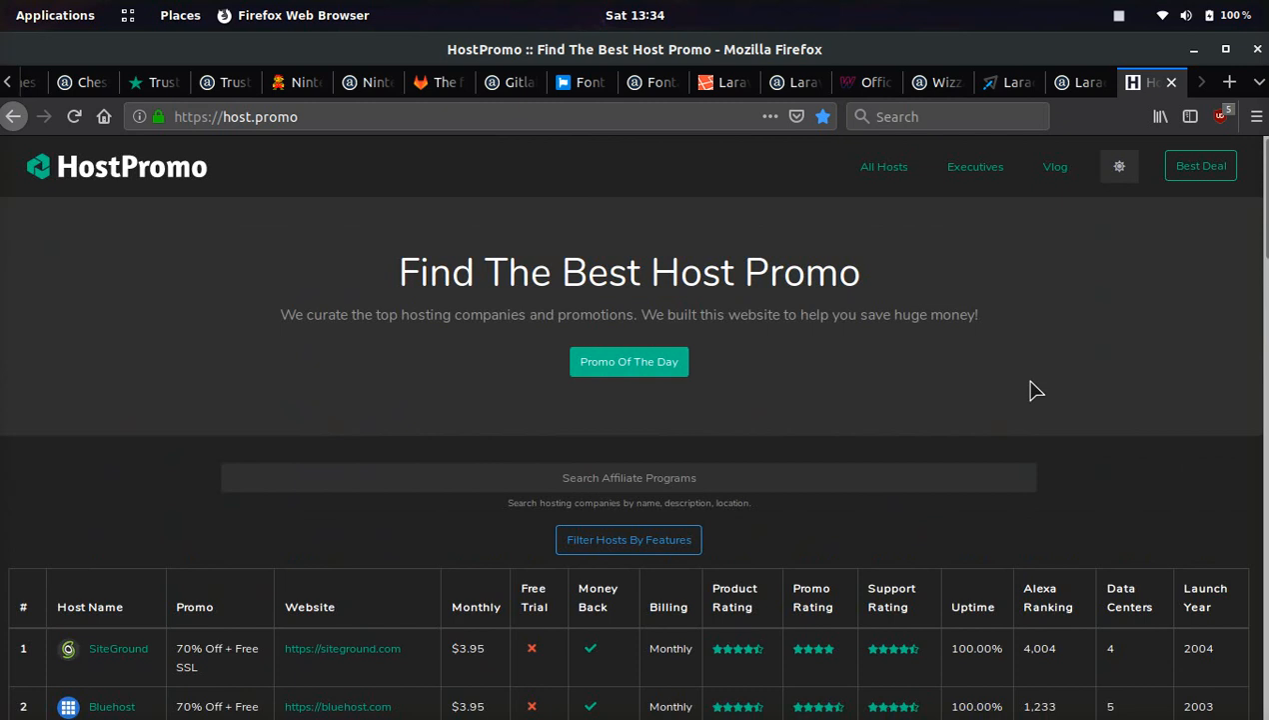
pyautogui.moveTo(1129, 38)
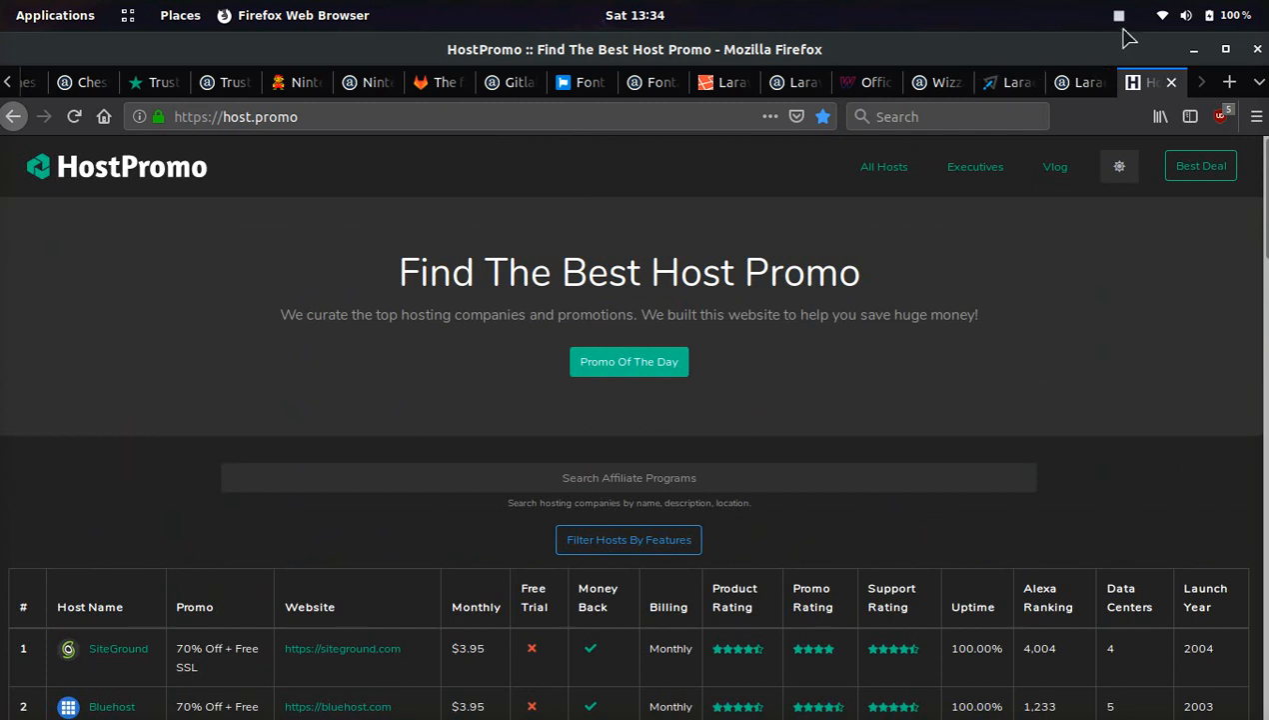